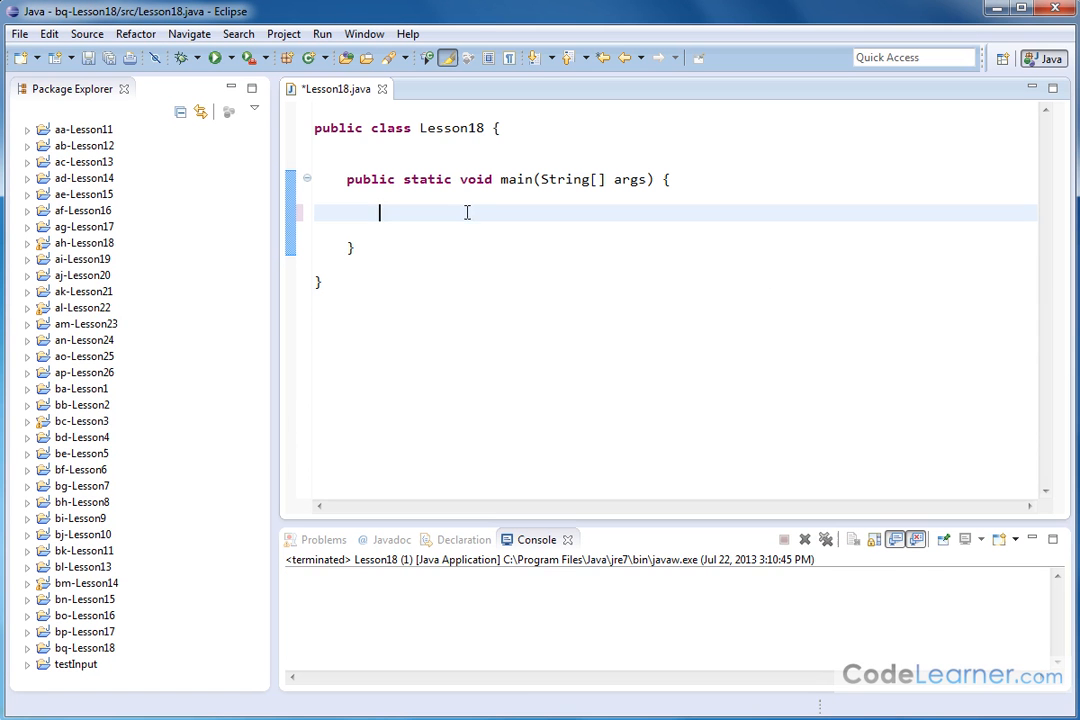
pyautogui.moveTo(1052, 336)
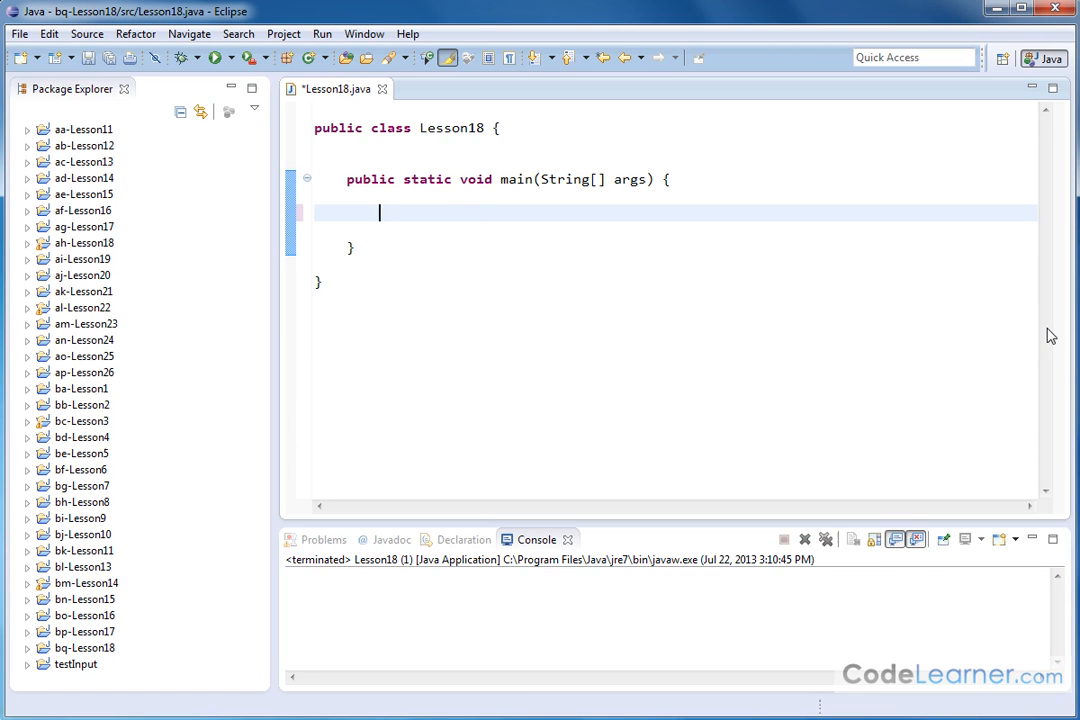
pyautogui.moveTo(1008, 346)
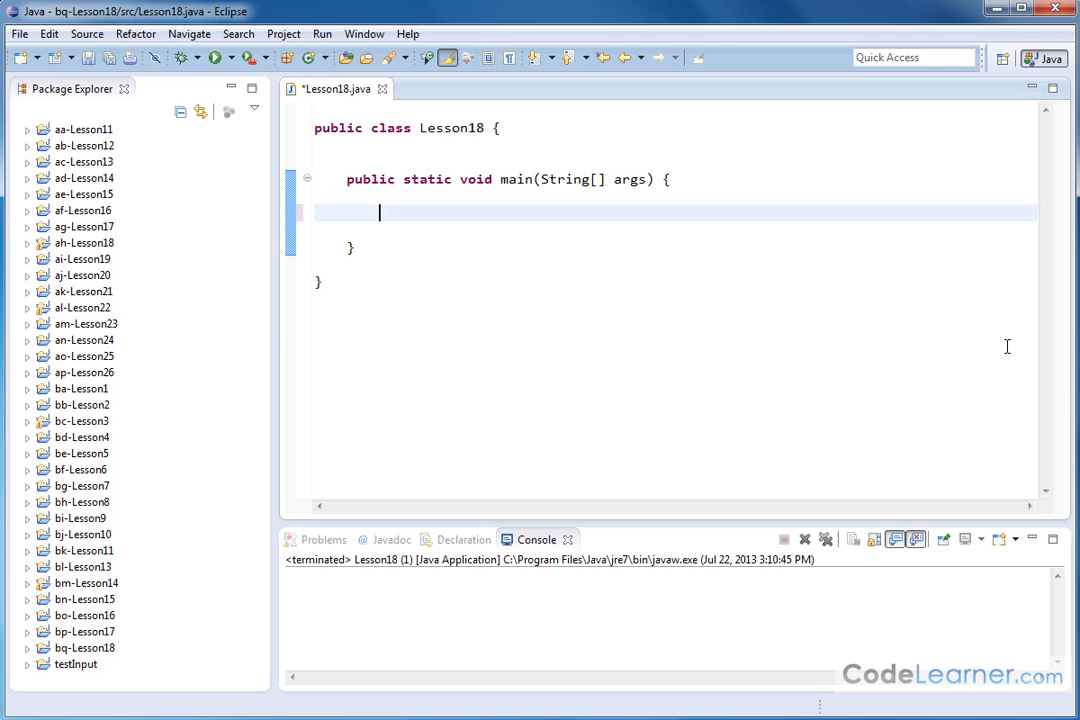
pyautogui.moveTo(524, 446)
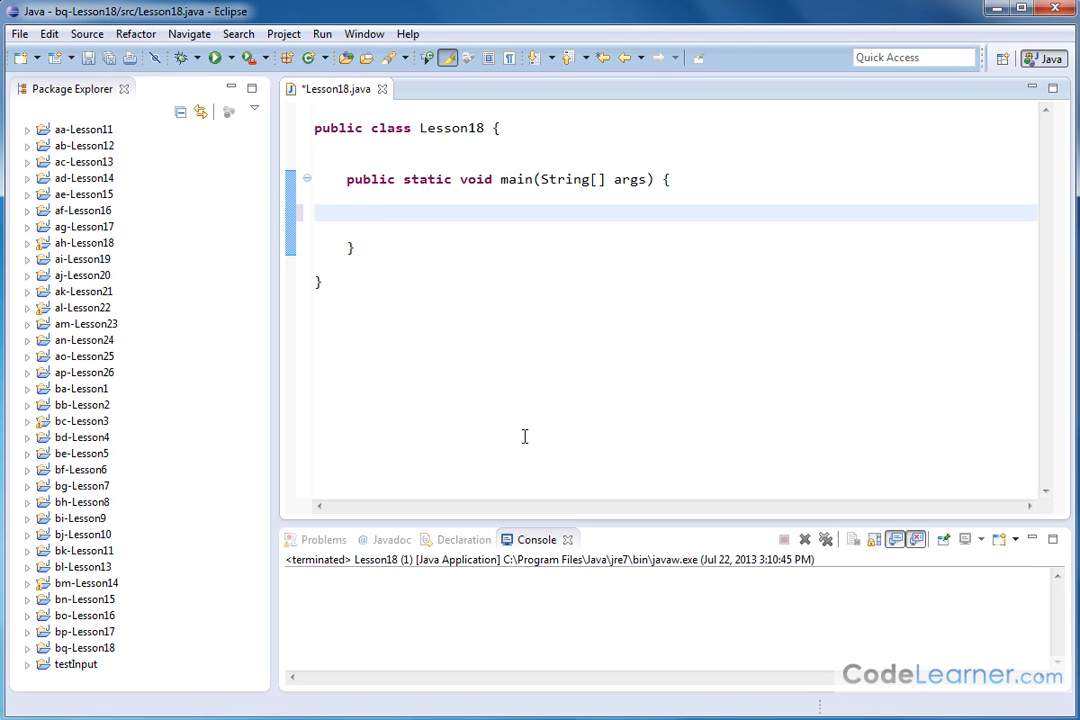
# - Scroll the Java Math docs to toDegrees and toRadians and highlight both method names
pyautogui.click(450, 160)
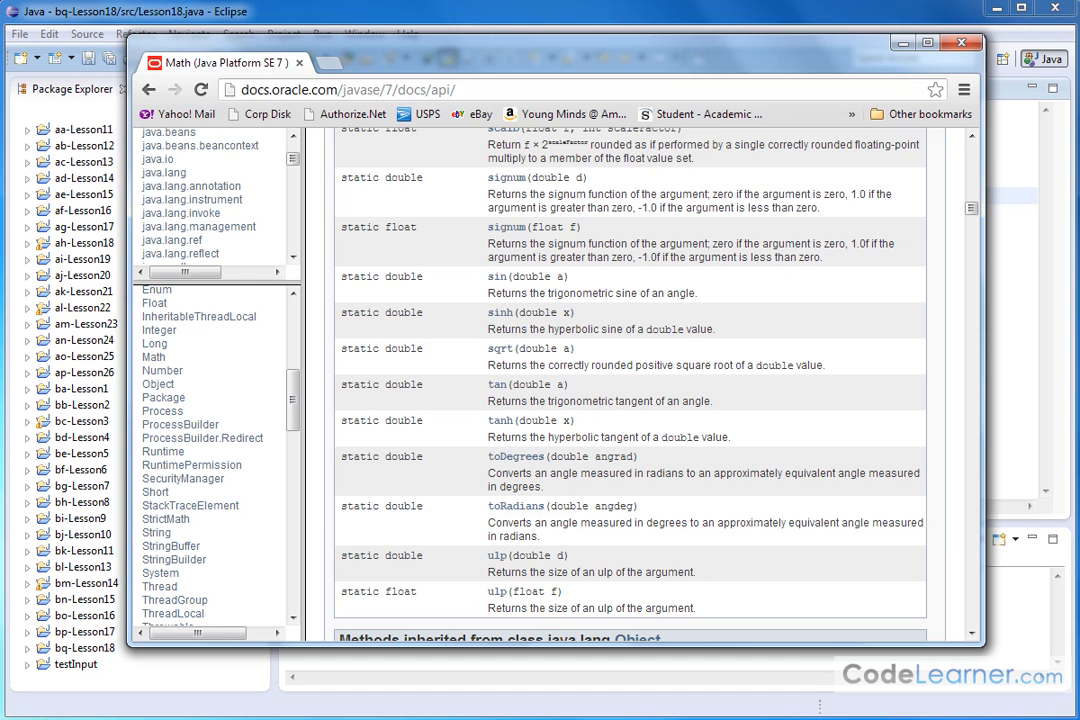
pyautogui.moveTo(636, 292)
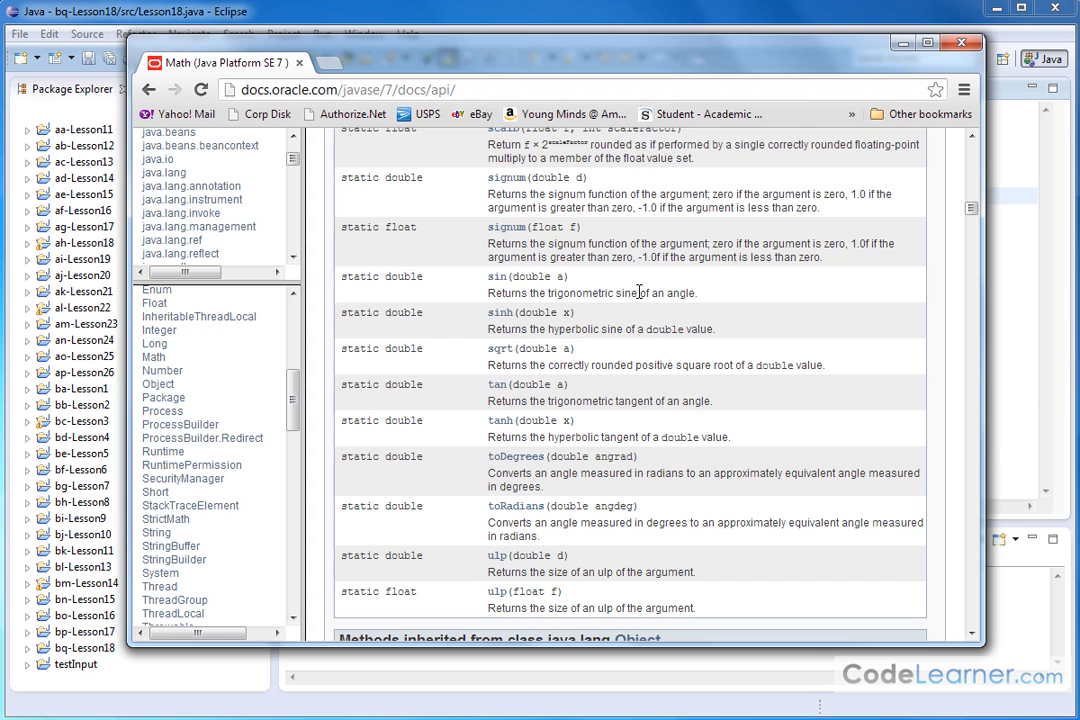
pyautogui.moveTo(496, 432)
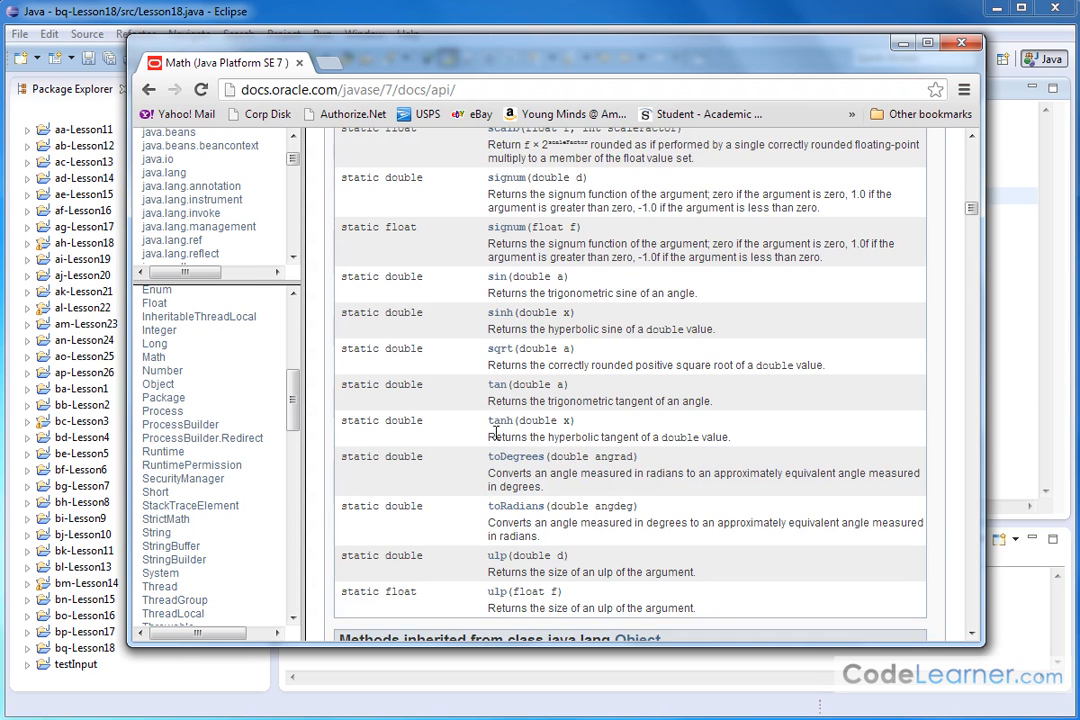
pyautogui.scroll(-3)
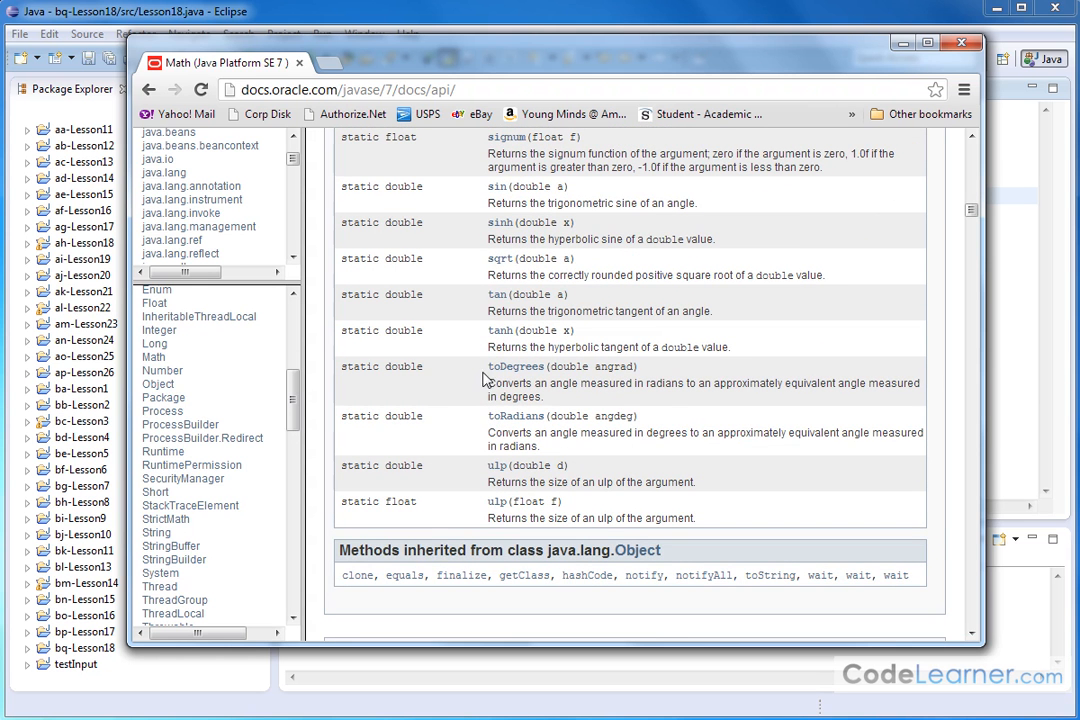
pyautogui.moveTo(488, 366); pyautogui.dragTo(640, 416)
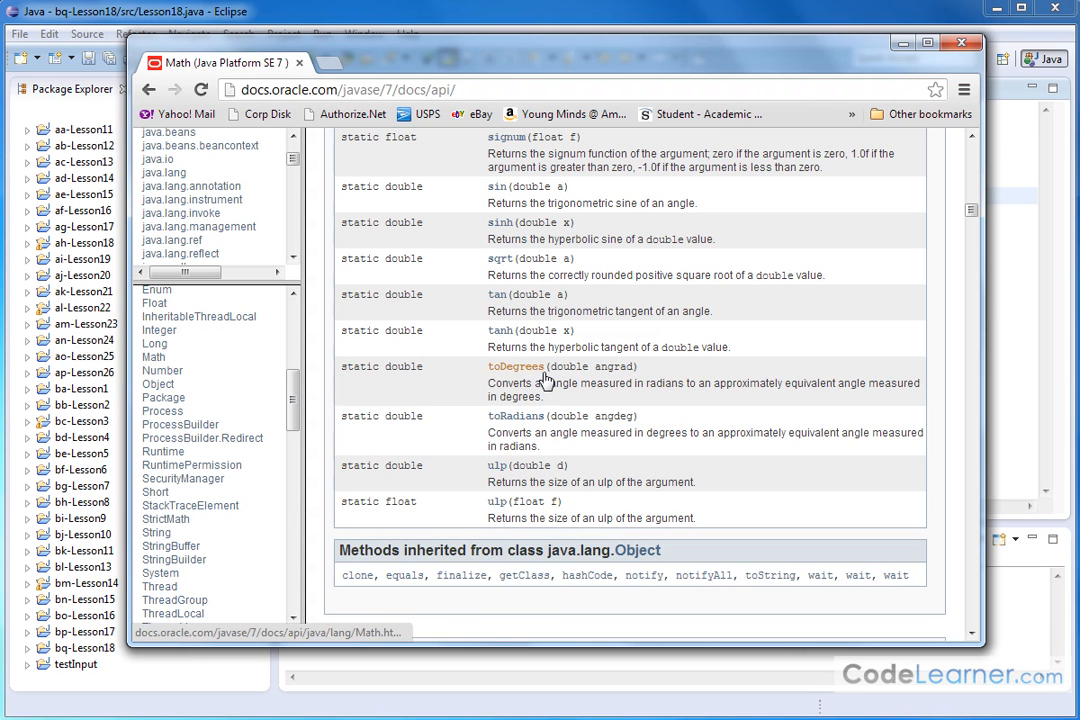
pyautogui.doubleClick(592, 366)
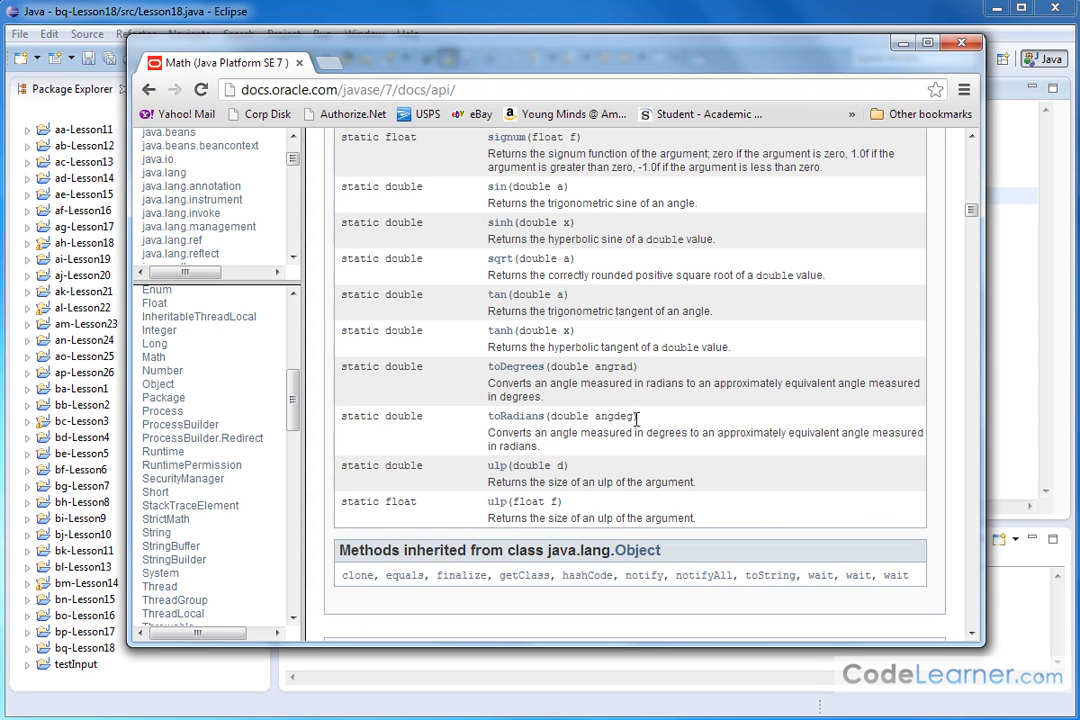
pyautogui.moveTo(516, 416)
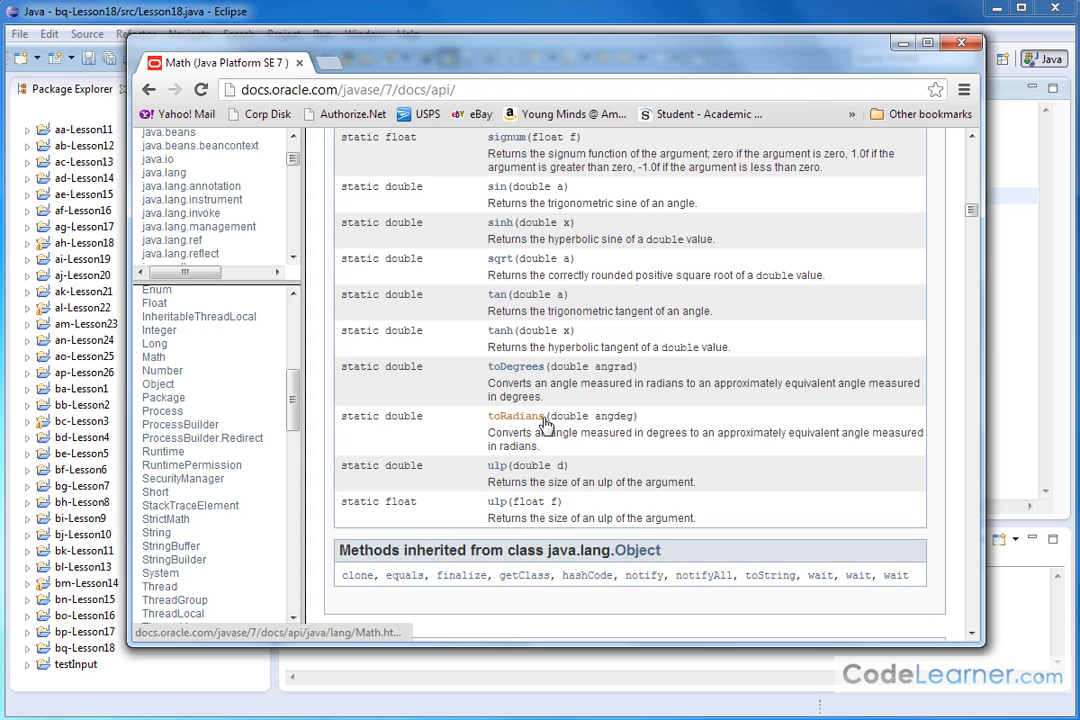
pyautogui.doubleClick(524, 416)
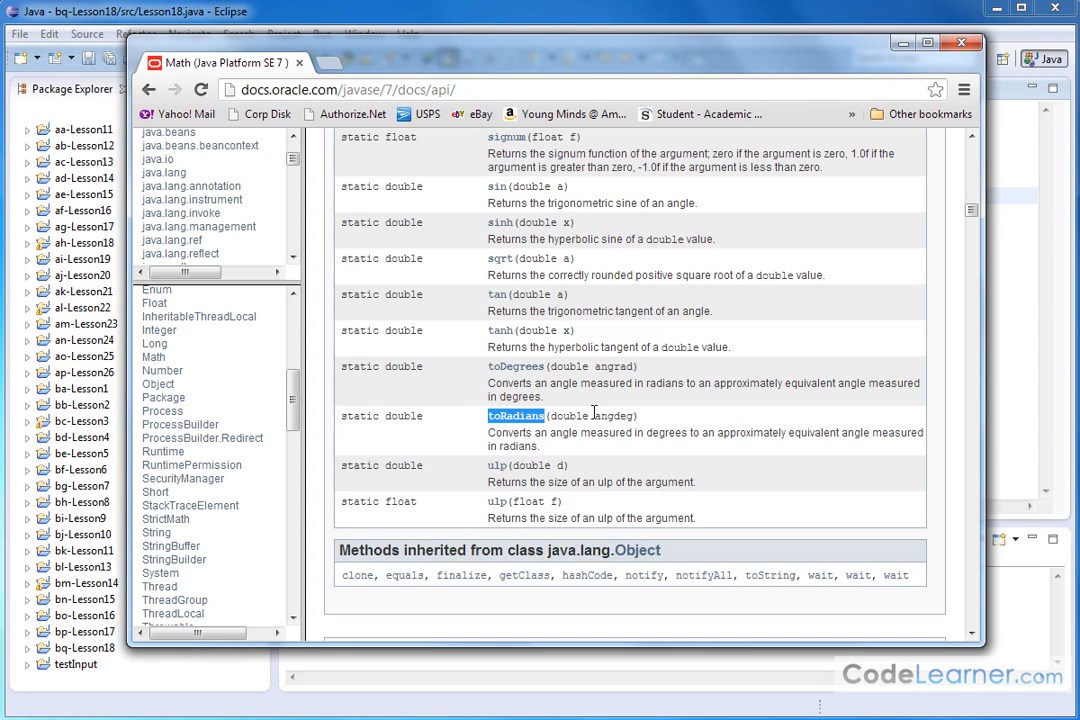
pyautogui.moveTo(544, 384)
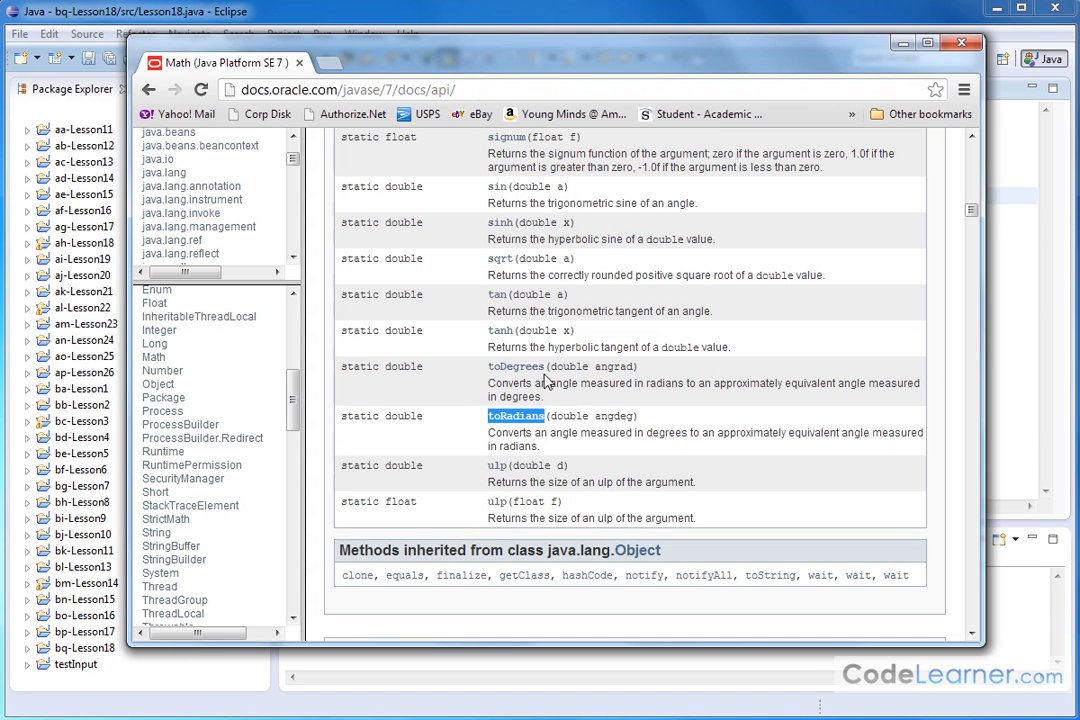
pyautogui.moveTo(684, 404)
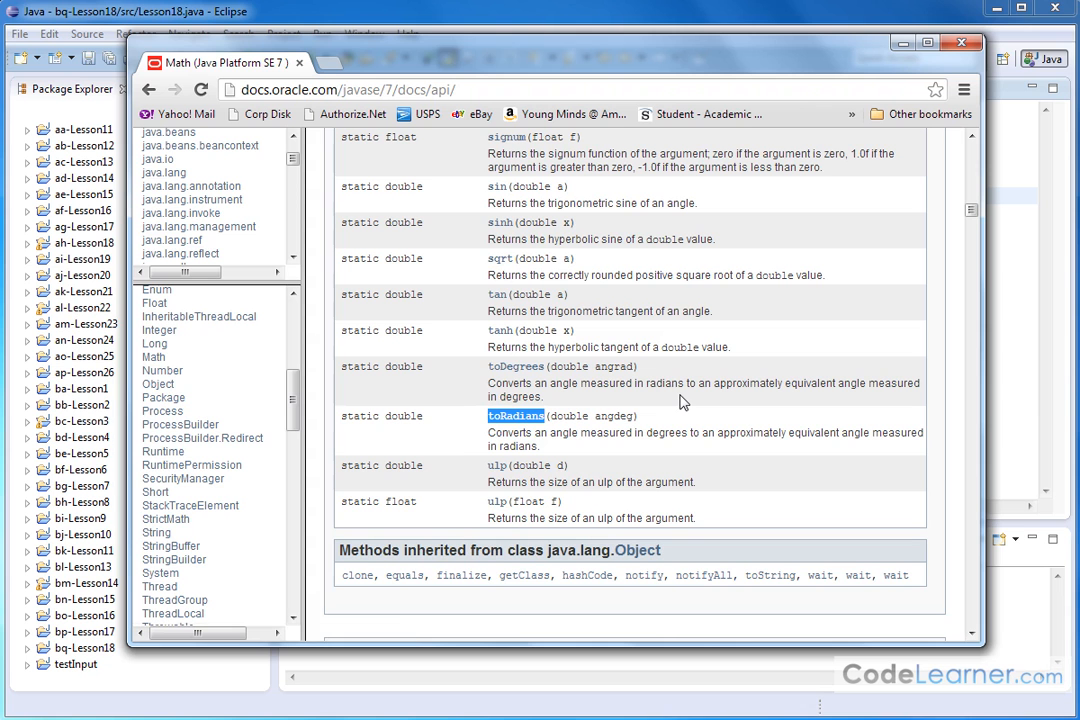
pyautogui.moveTo(700, 398)
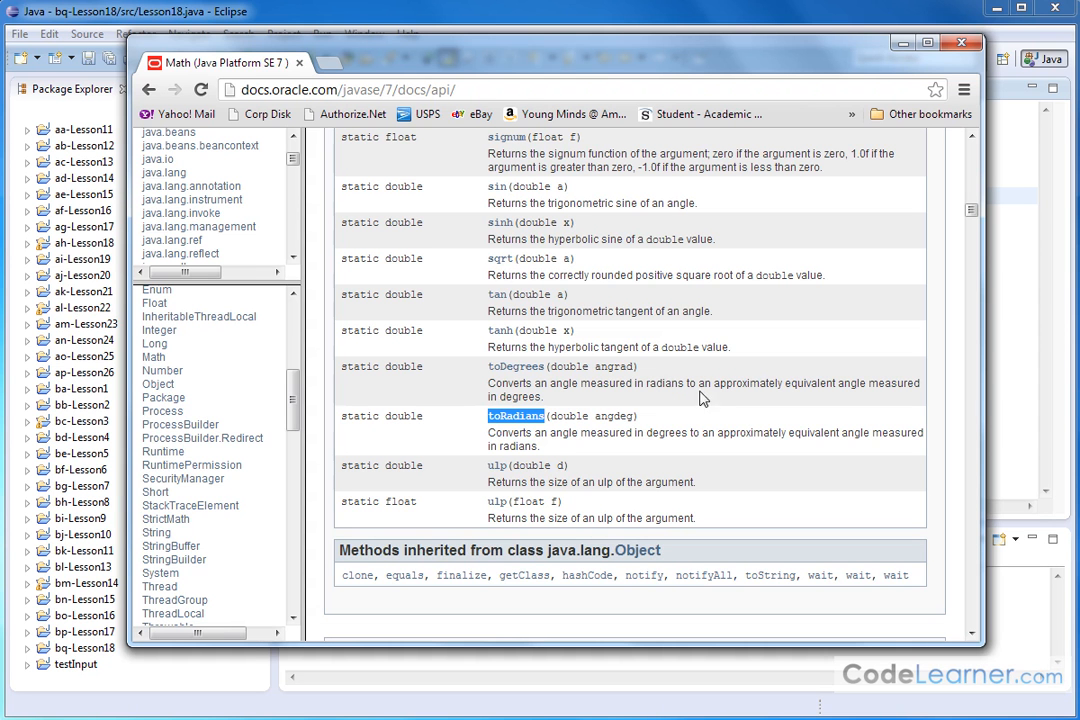
pyautogui.moveTo(642, 384)
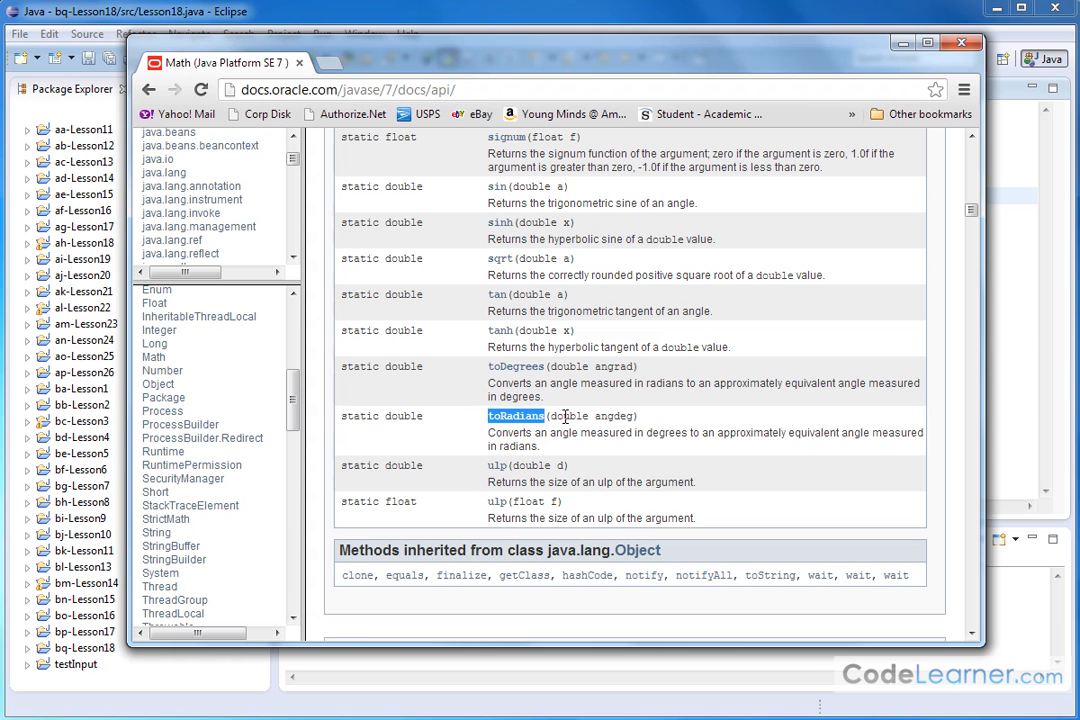
pyautogui.moveTo(608, 388)
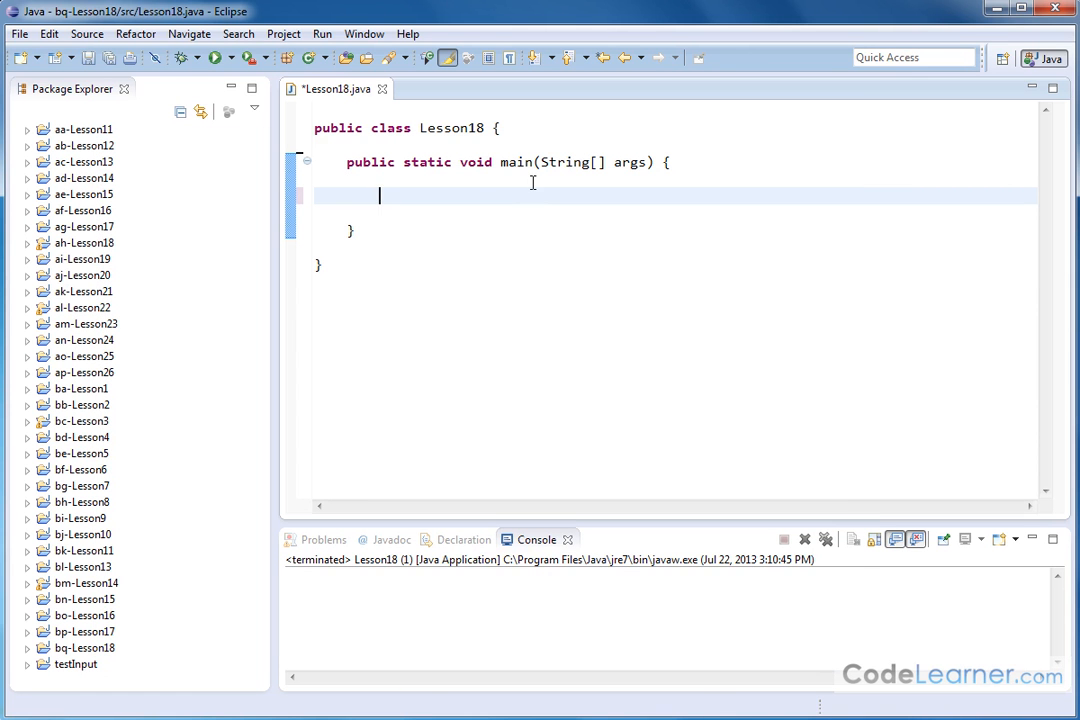
# - Write System.out.println(Math.toDegrees(2.0)); in main with content assist and save Lesson18
pyautogui.write('Sys')
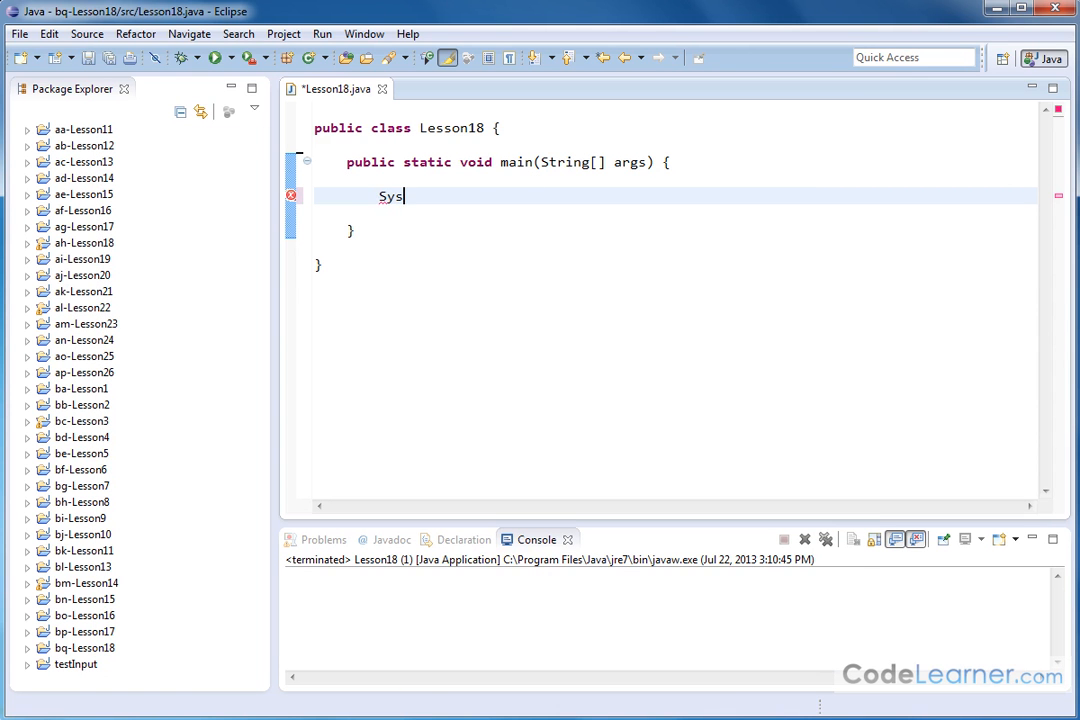
pyautogui.write('tem.out.r')
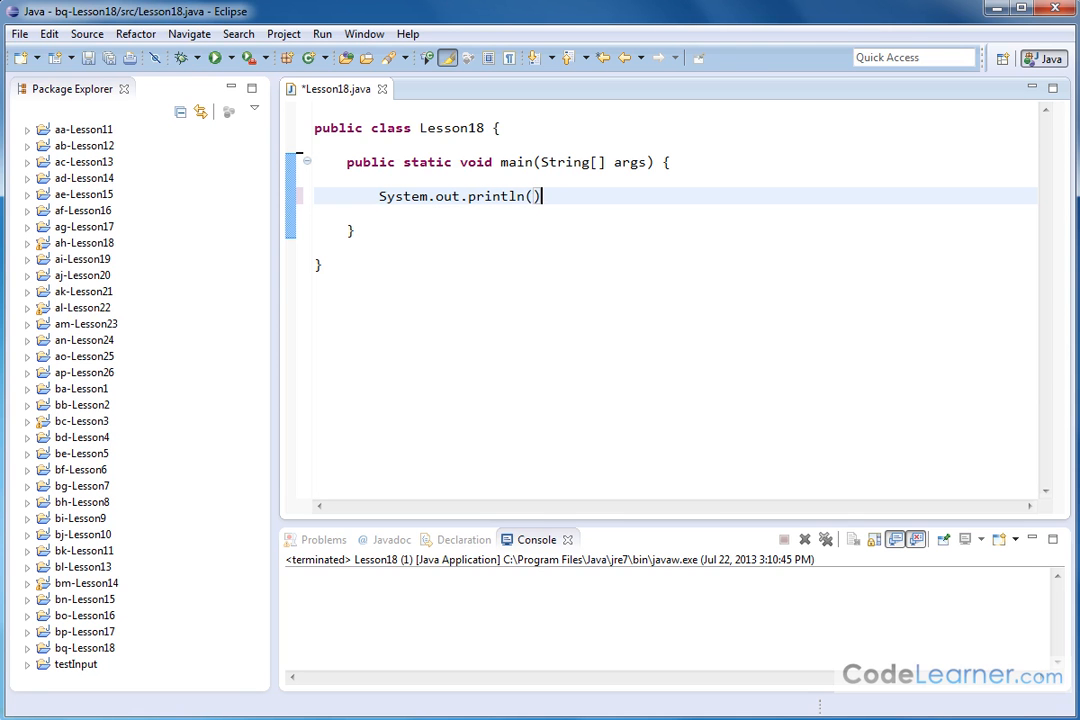
pyautogui.write(';')
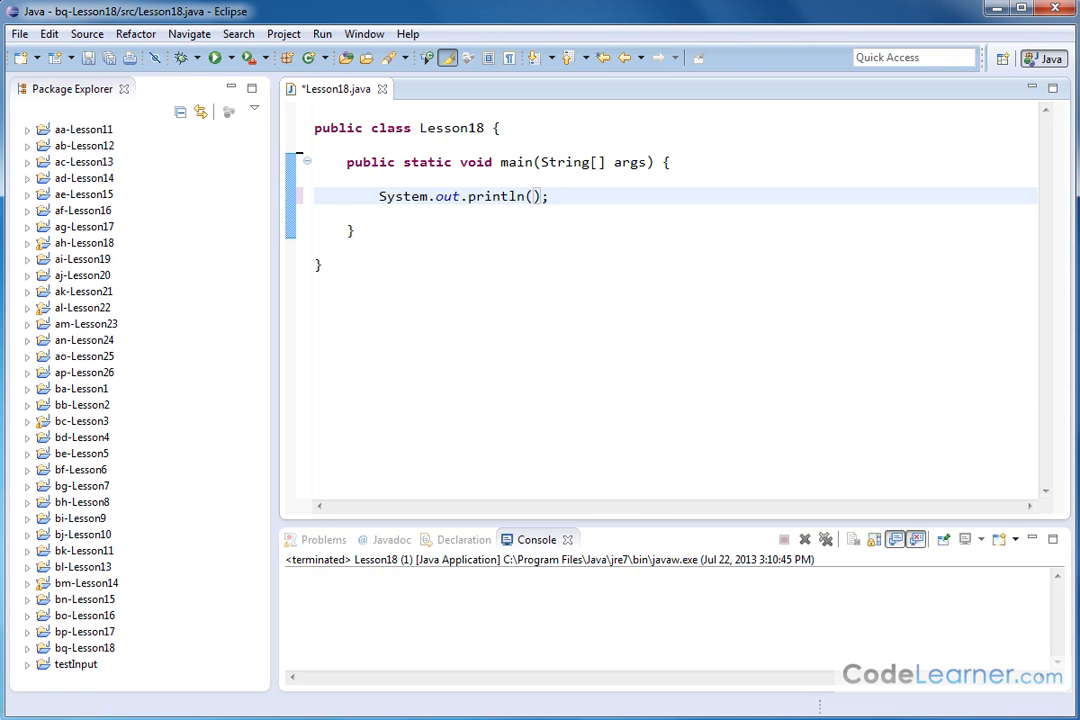
pyautogui.write('Math')
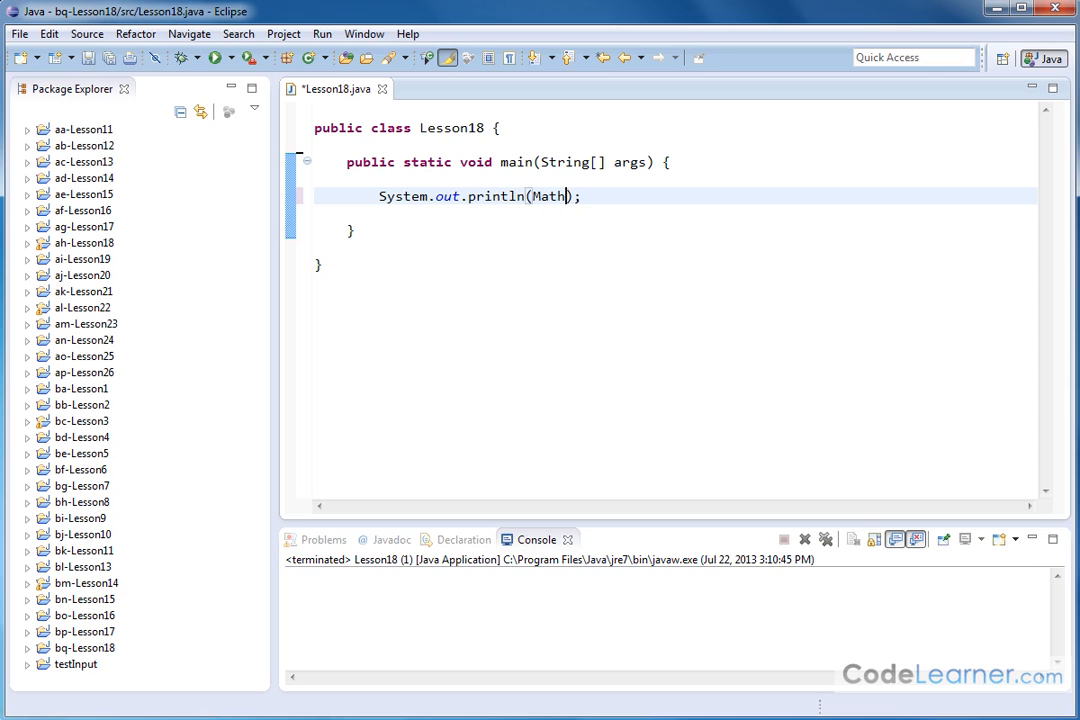
pyautogui.write('.')
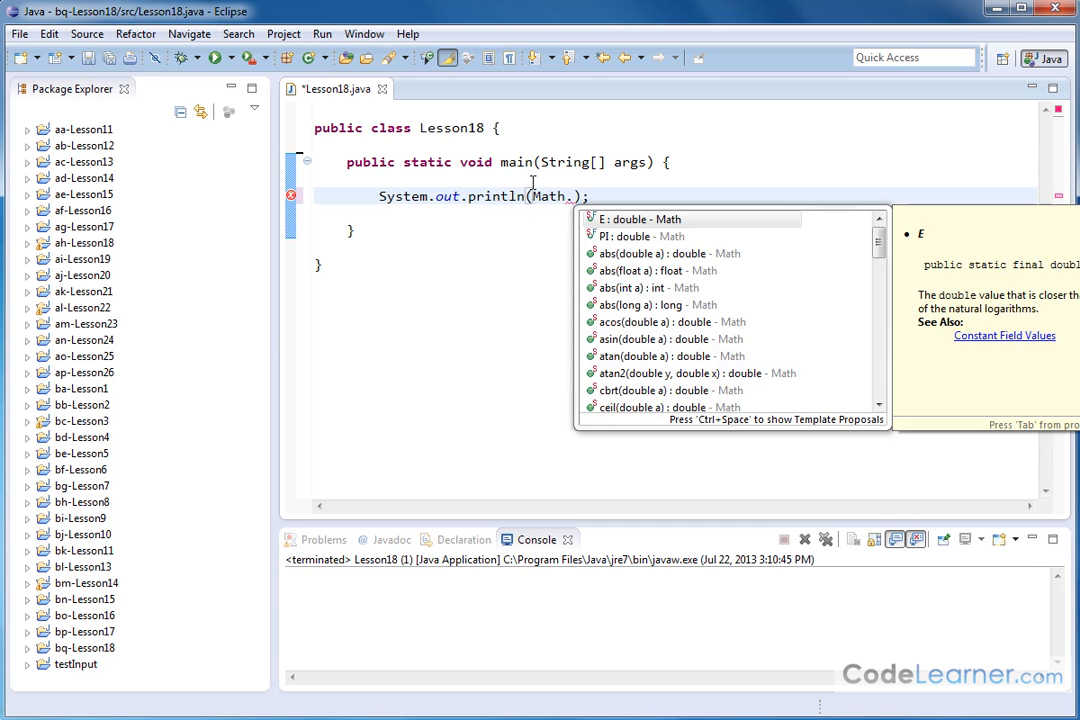
pyautogui.write('toDegrees(angrad')
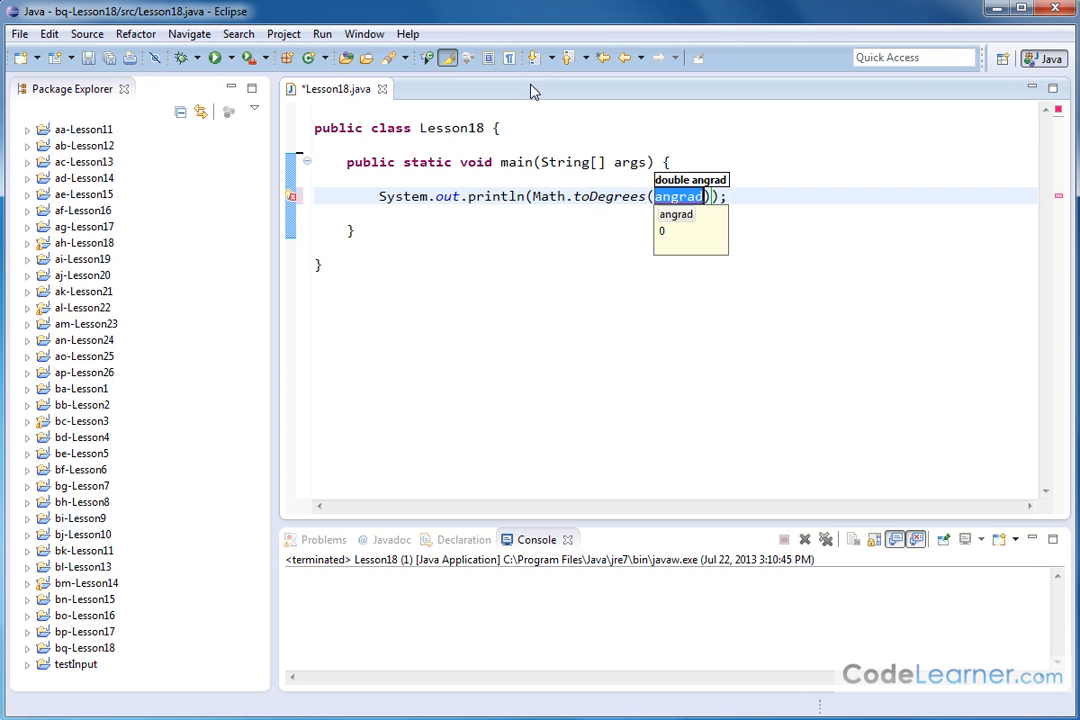
pyautogui.moveTo(606, 308)
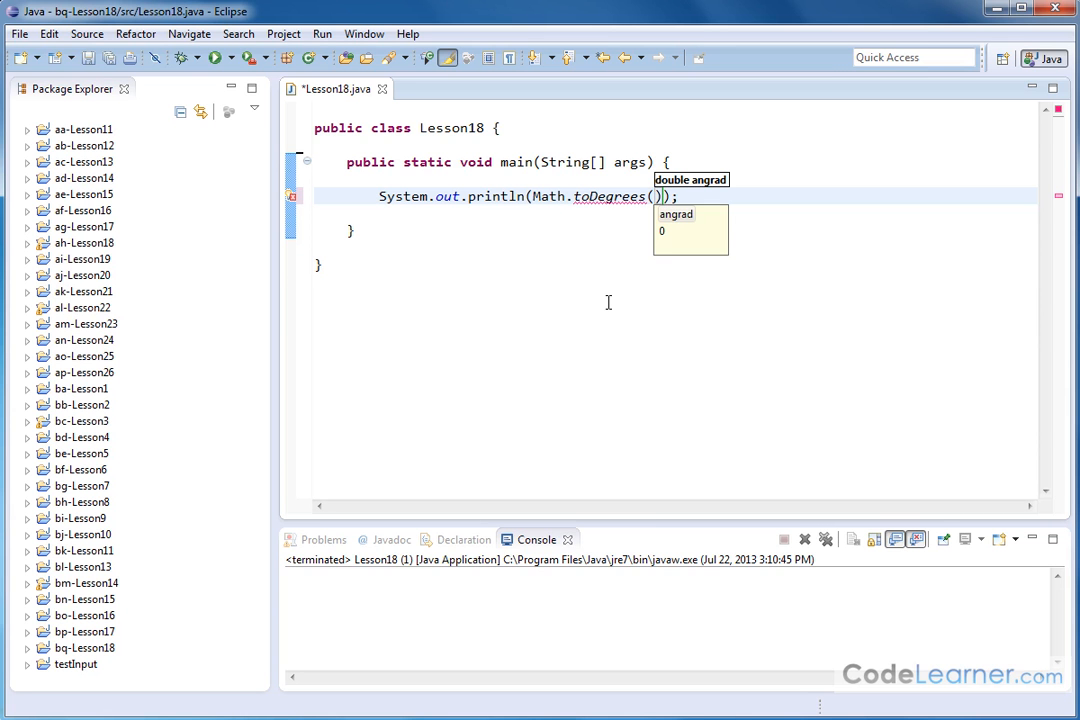
pyautogui.write('2.0')
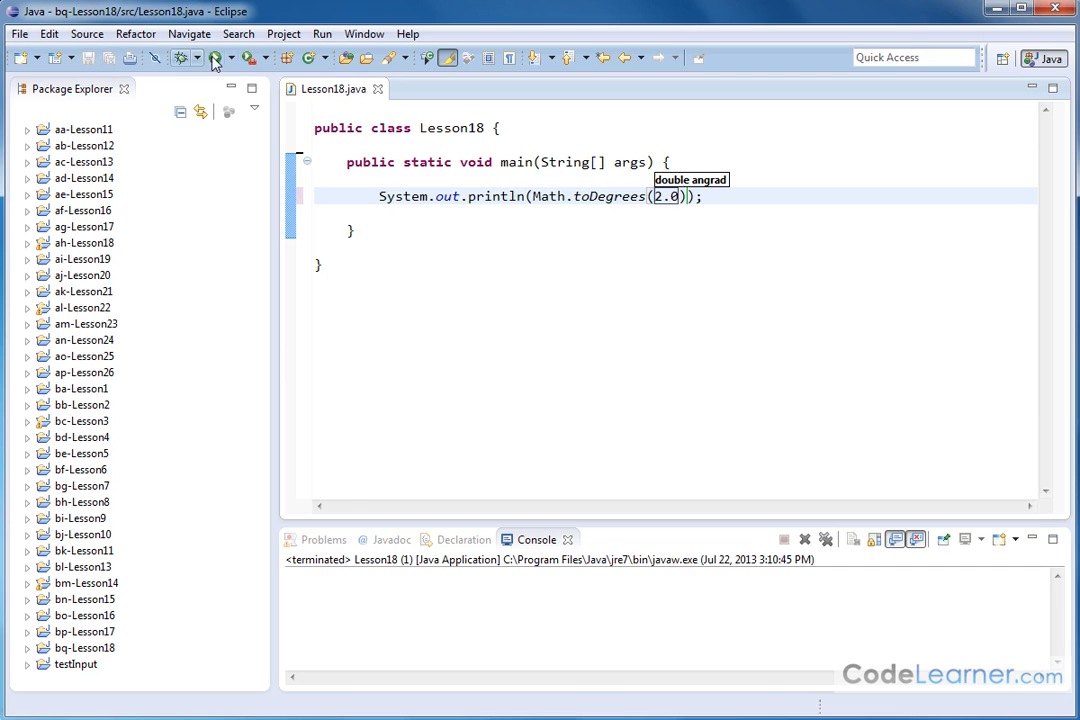
# - Run toDegrees variants, ending with Math.toDegrees(-2) printing about -114.59
pyautogui.click(214, 56)
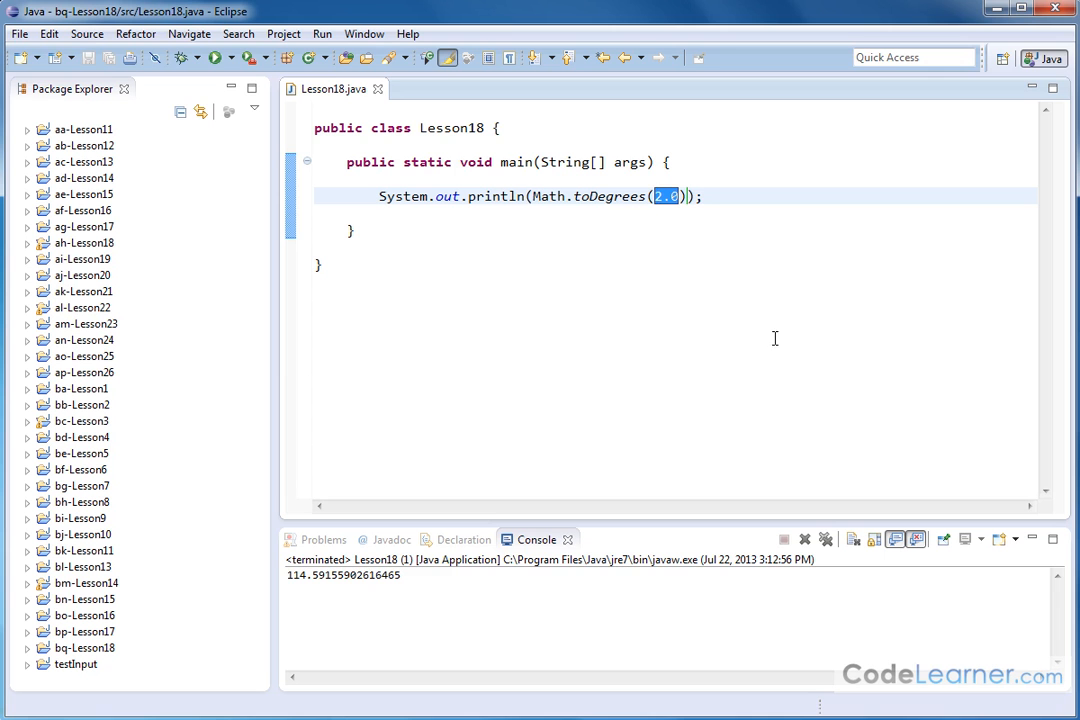
pyautogui.write('7')
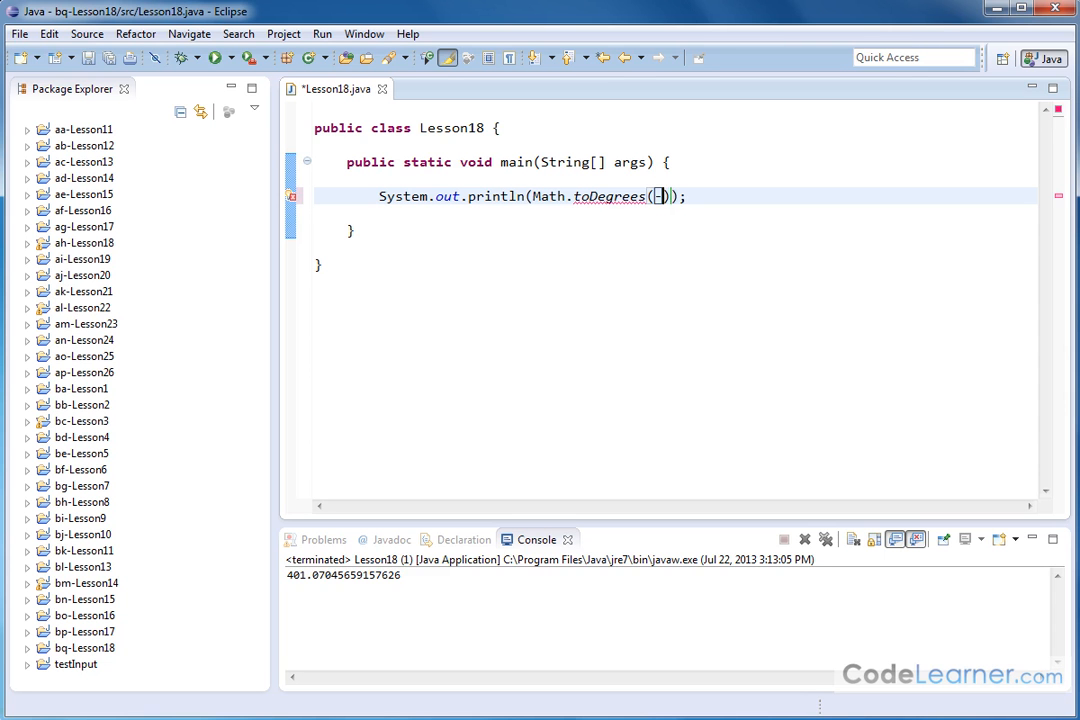
pyautogui.write('-2')
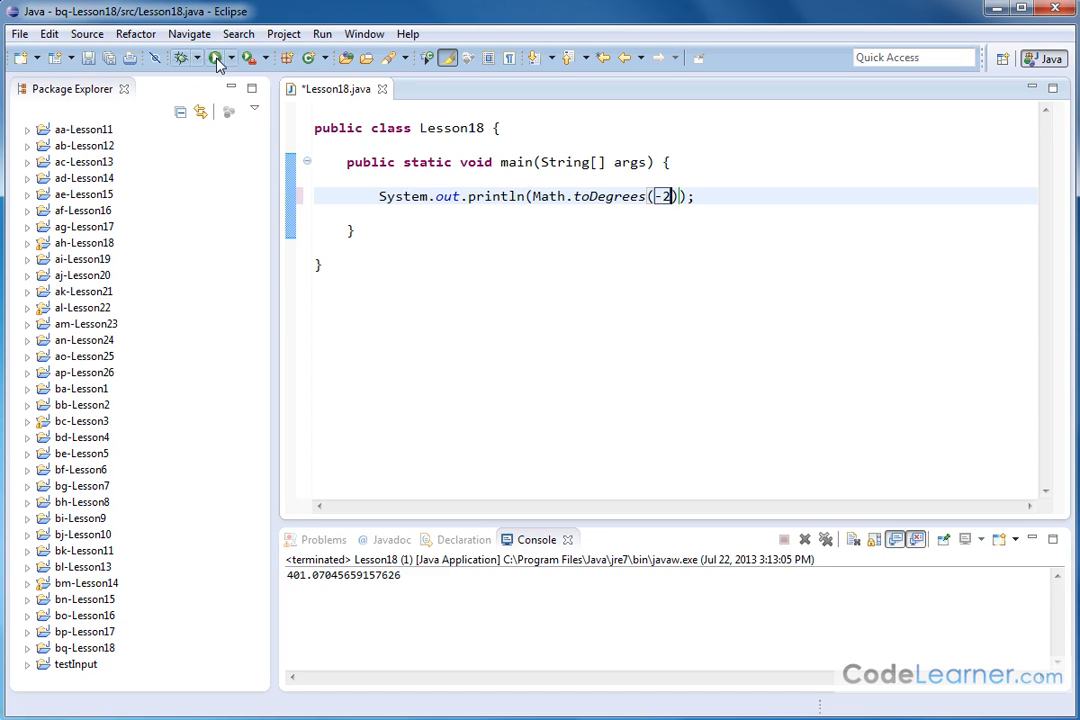
pyautogui.click(216, 56)
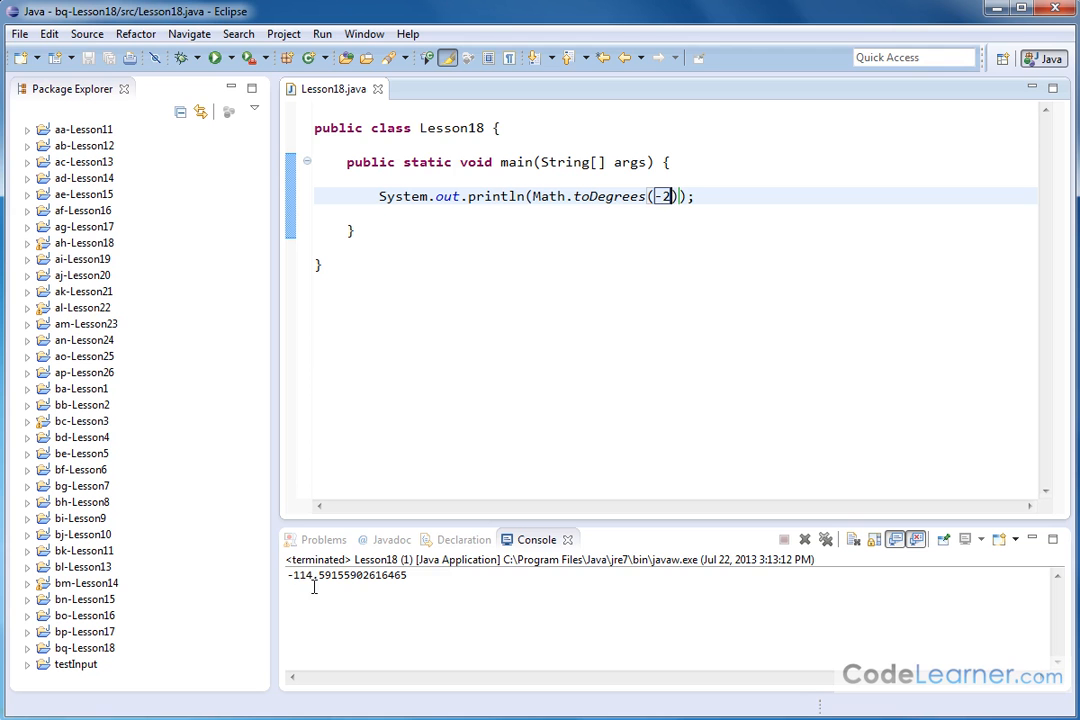
pyautogui.moveTo(416, 470)
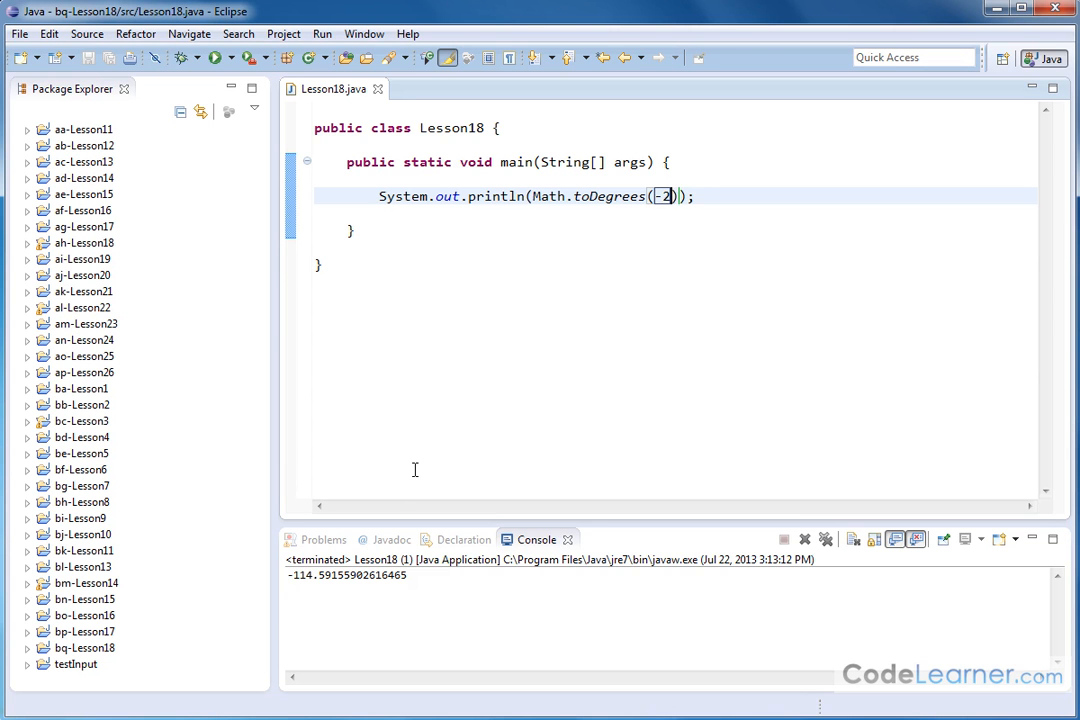
pyautogui.moveTo(688, 296)
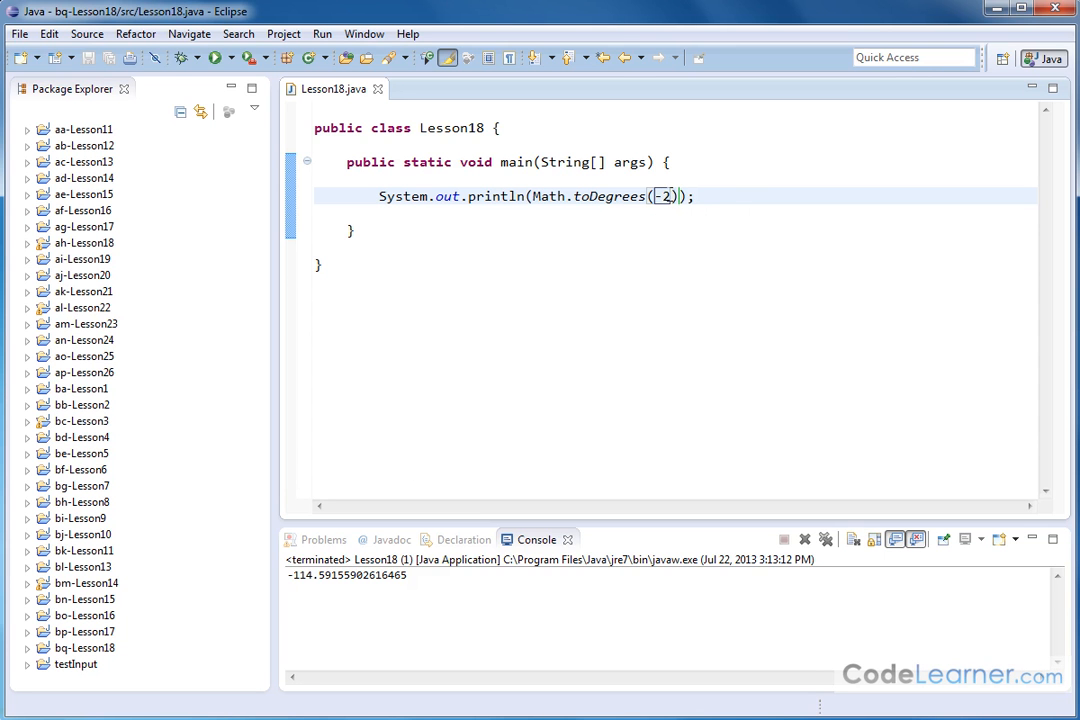
pyautogui.moveTo(682, 344)
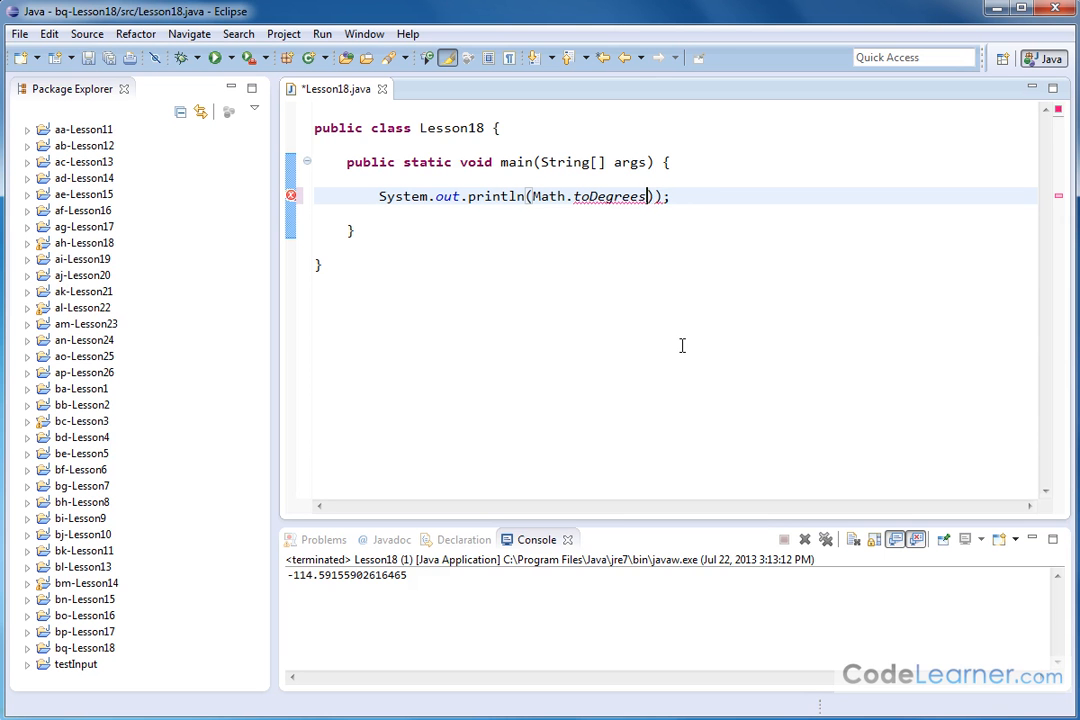
# - Change the argument to Math.PI and run, printing 180.0 in the console
pyautogui.write('()')
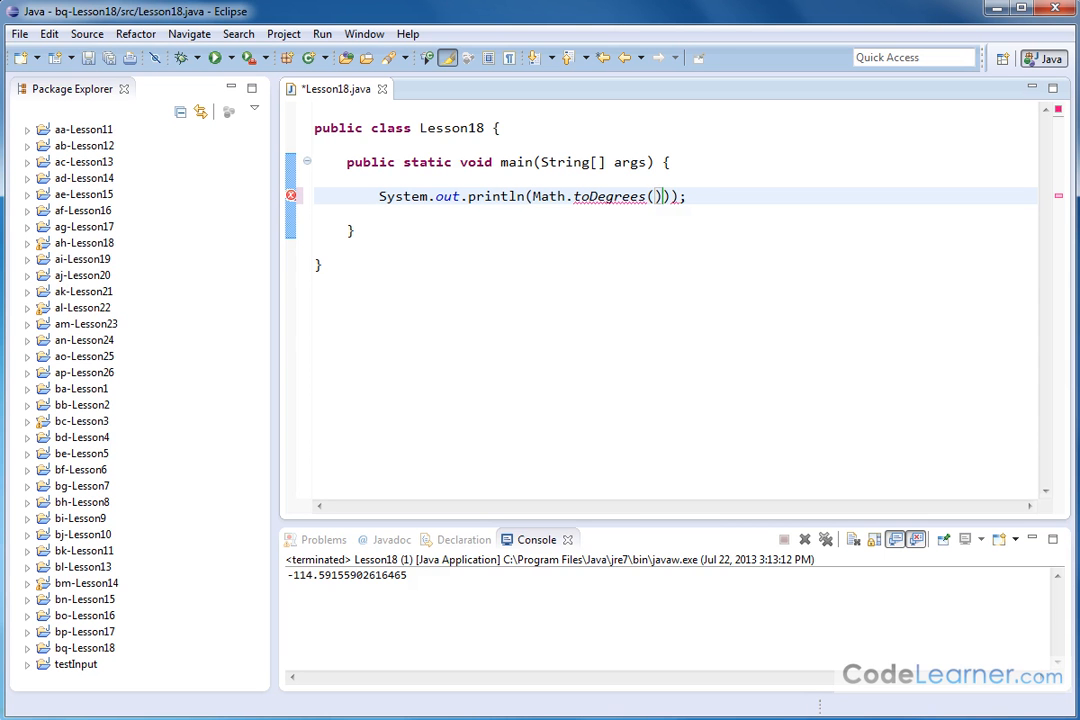
pyautogui.write('Math.')
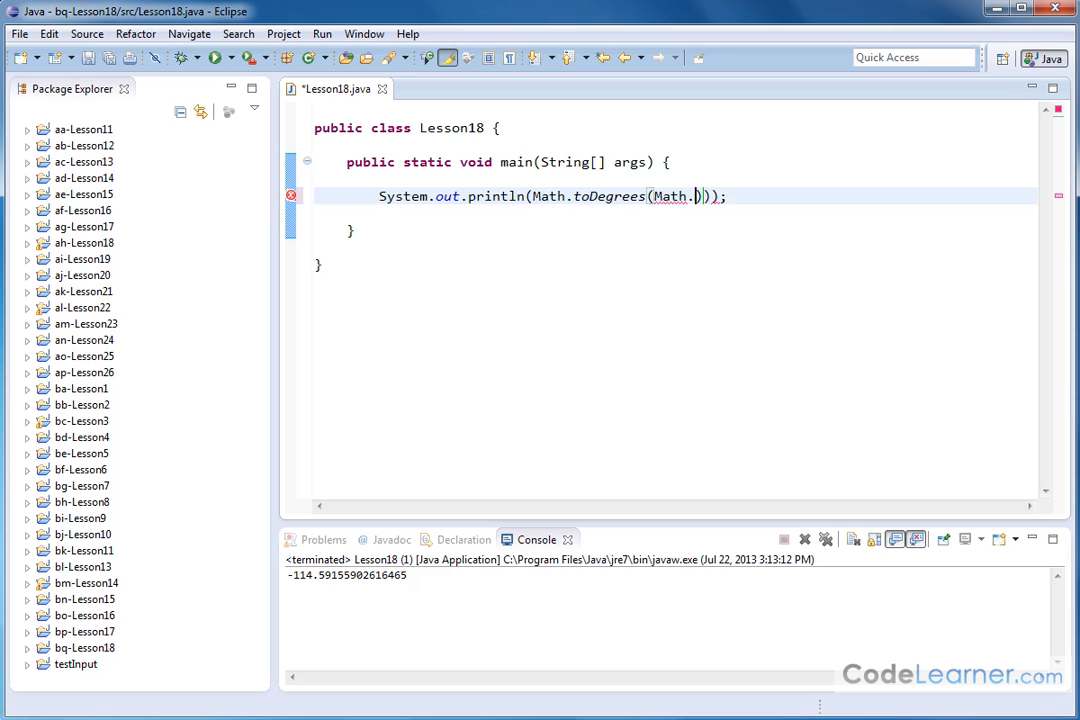
pyautogui.write('PI')
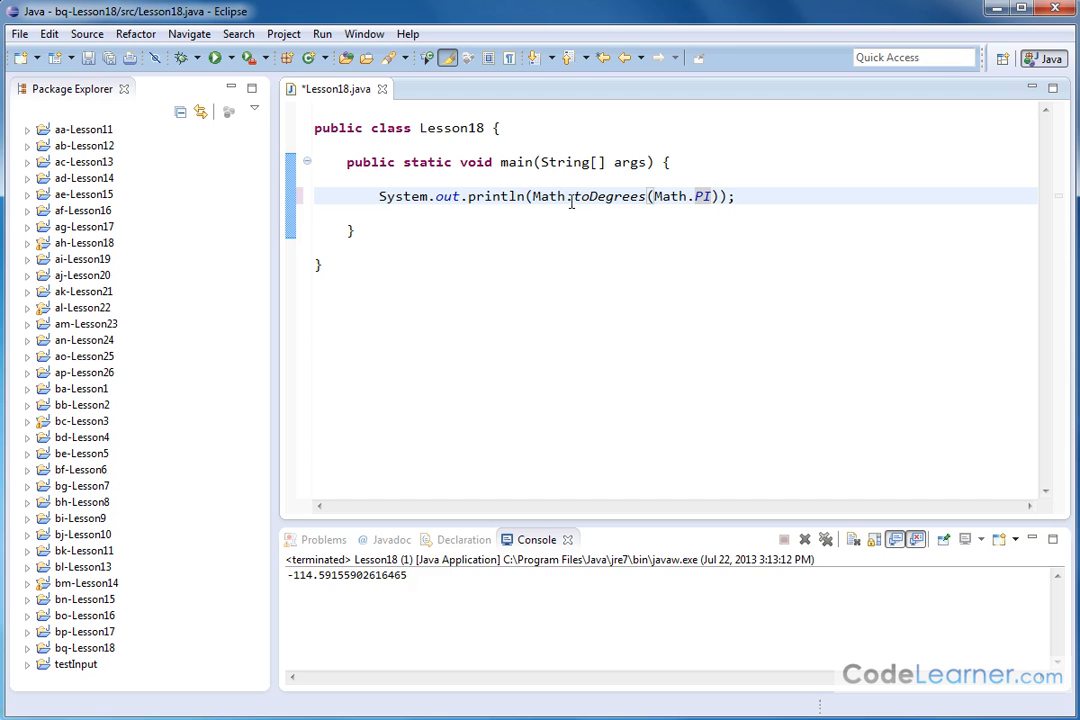
pyautogui.doubleClick(608, 196)
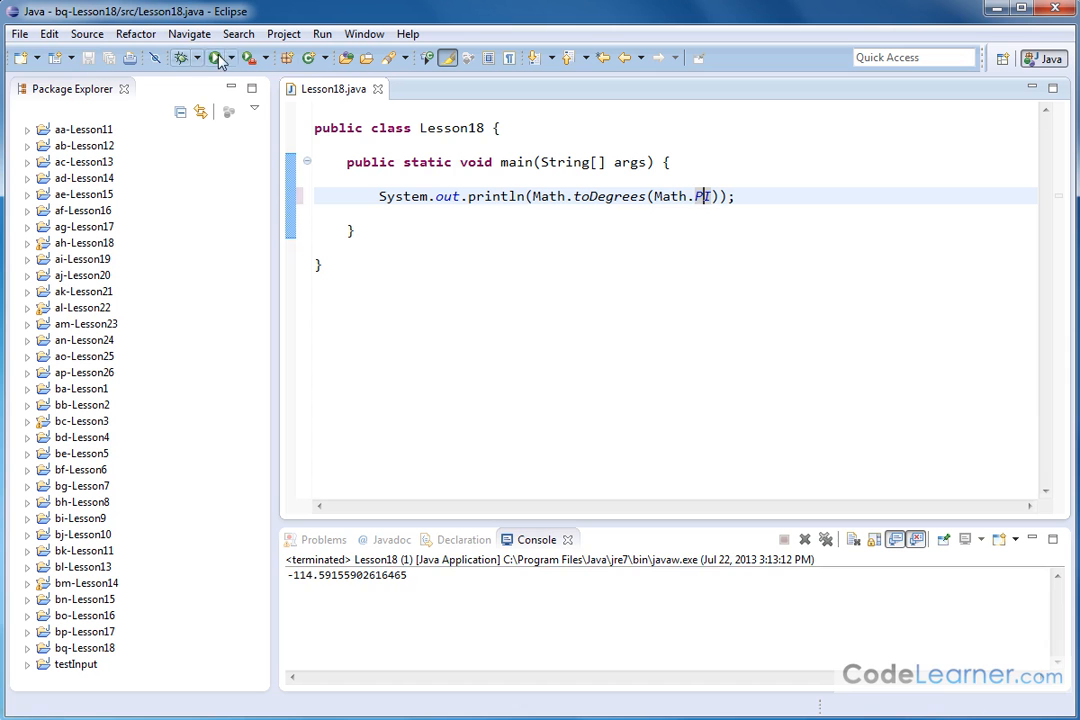
pyautogui.click(212, 56)
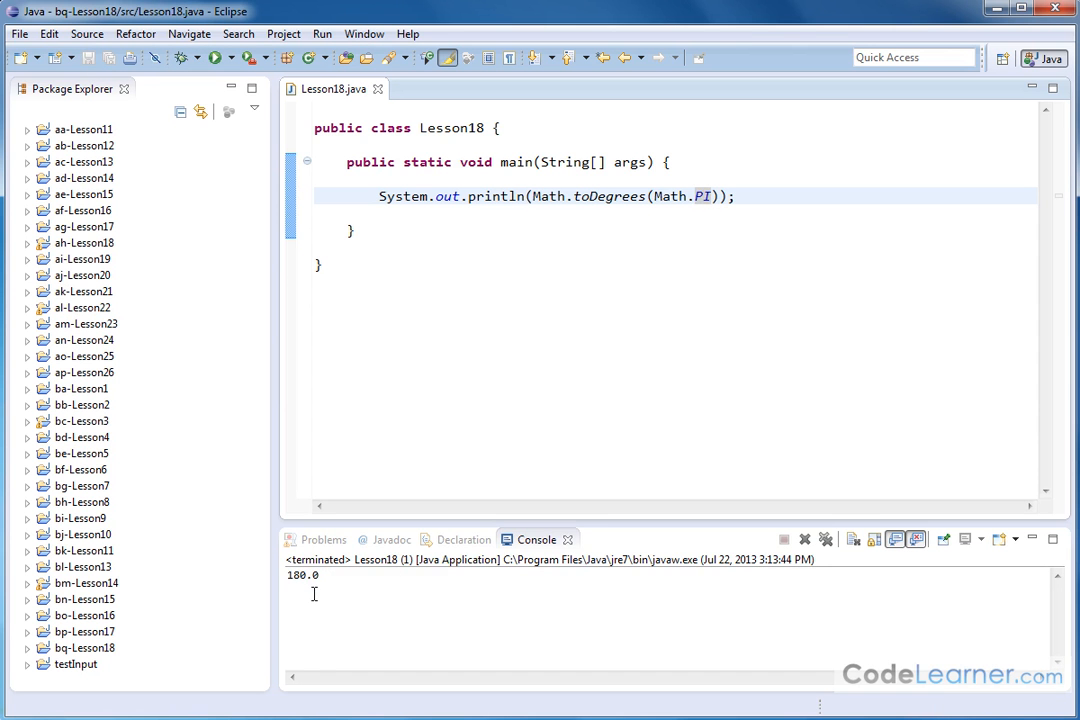
pyautogui.moveTo(660, 380)
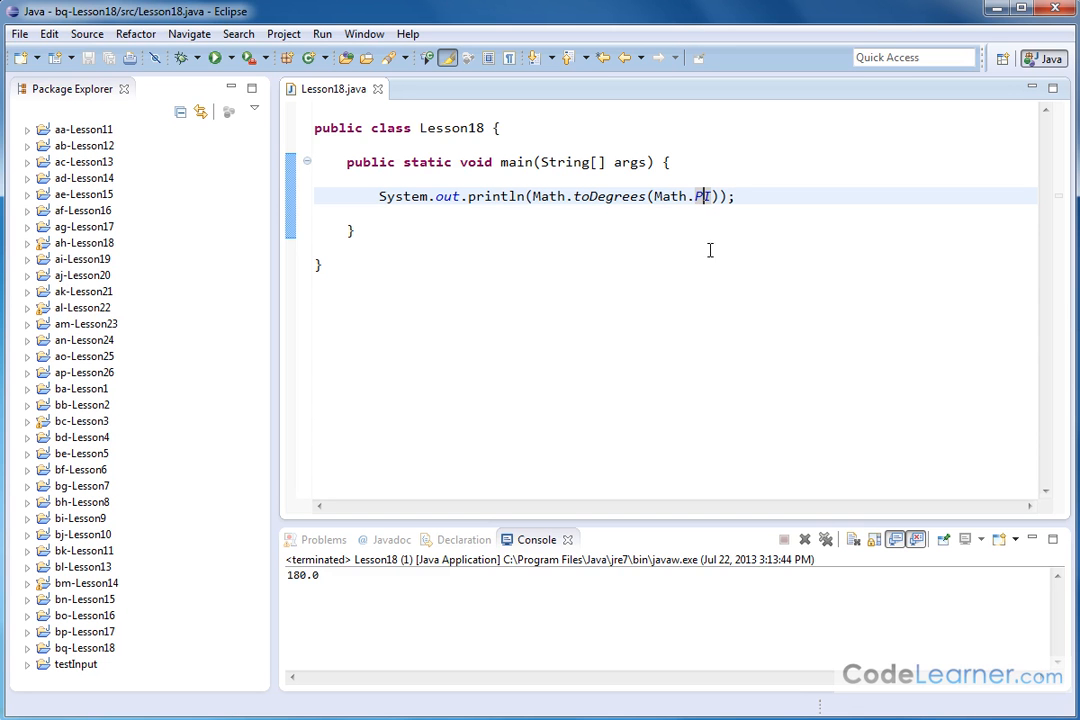
# - Run Math.toDegrees with 2*Math.PI and then Math.PI/2 to see the results
pyautogui.doubleClick(684, 196)
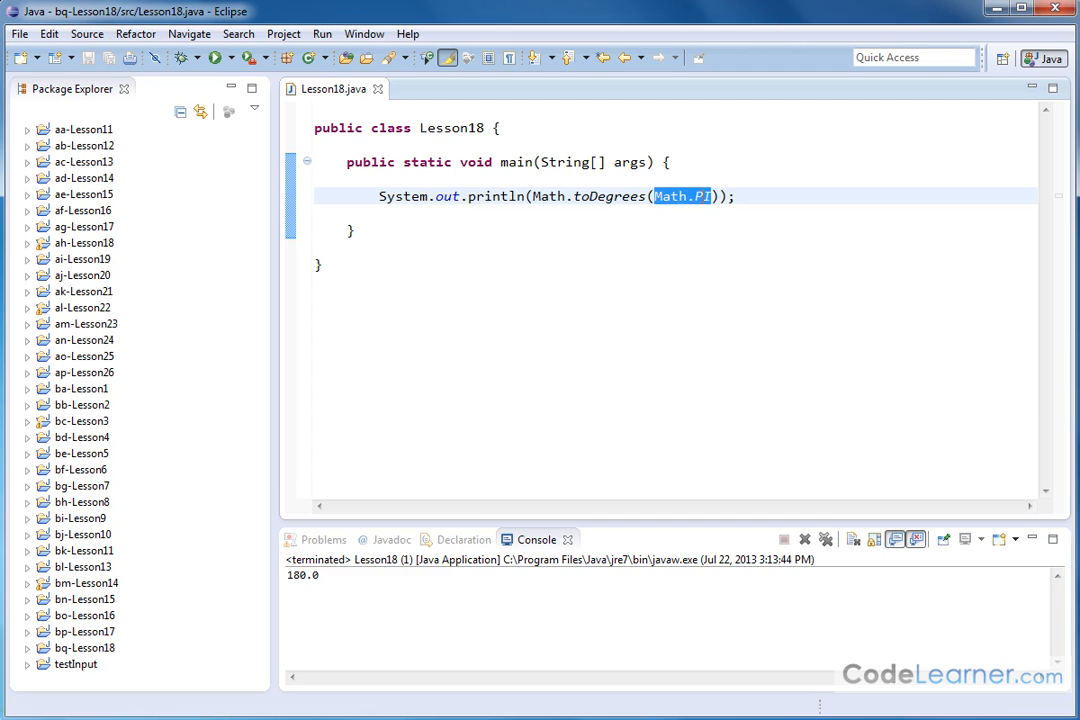
pyautogui.moveTo(690, 256)
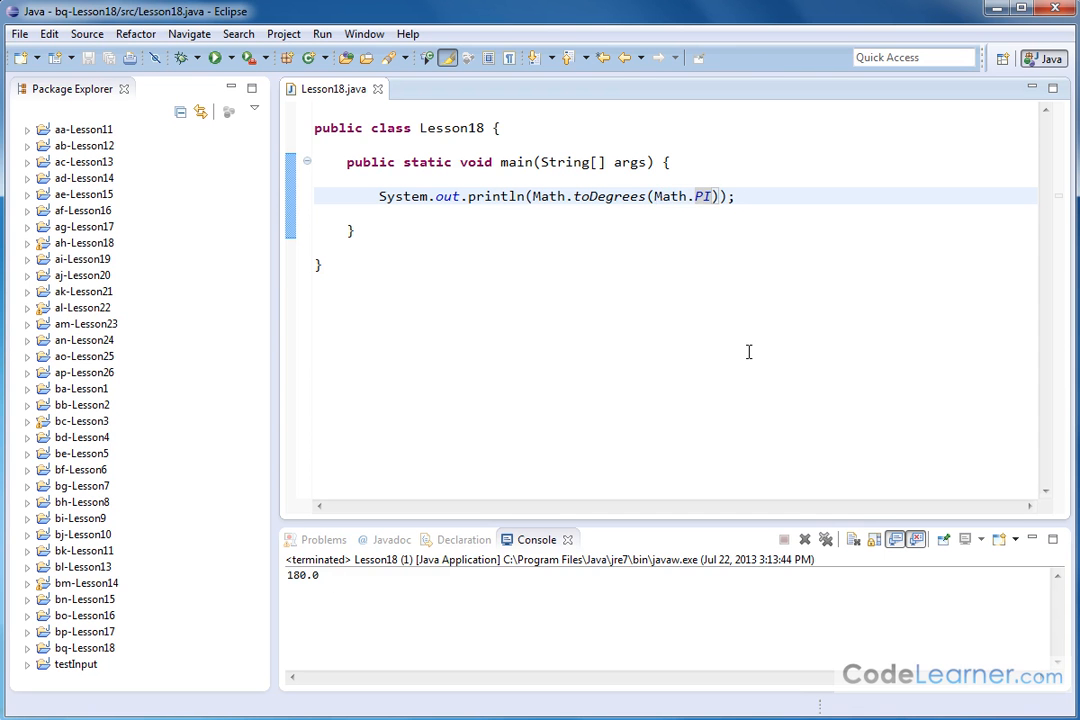
pyautogui.write('2*')
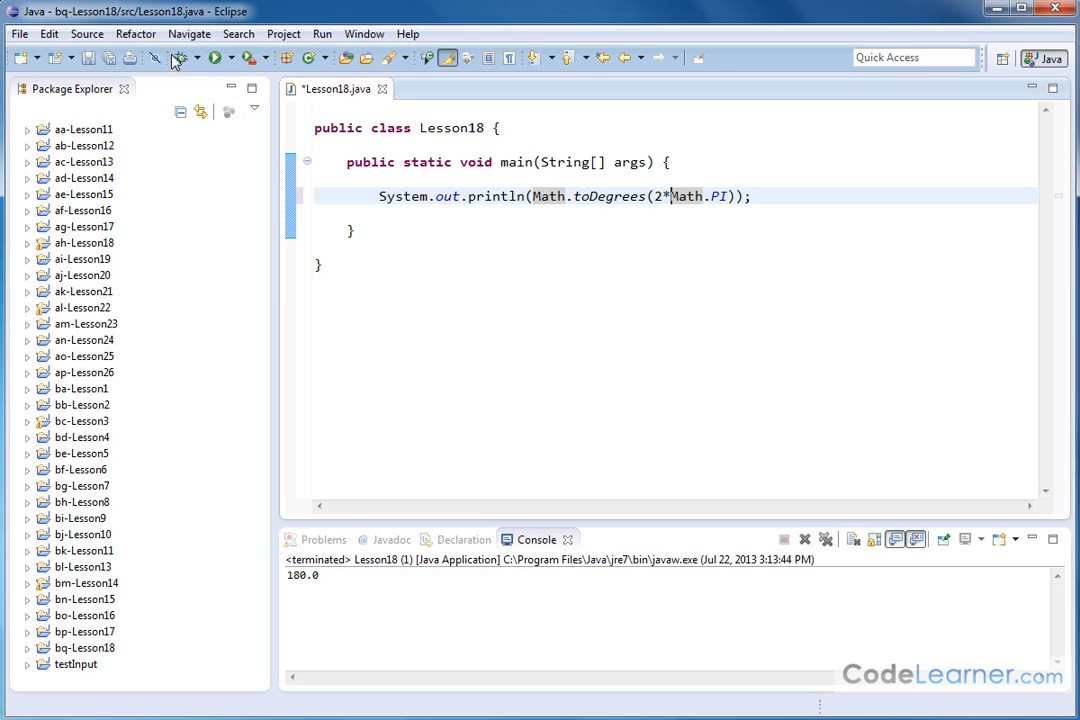
pyautogui.click(216, 56)
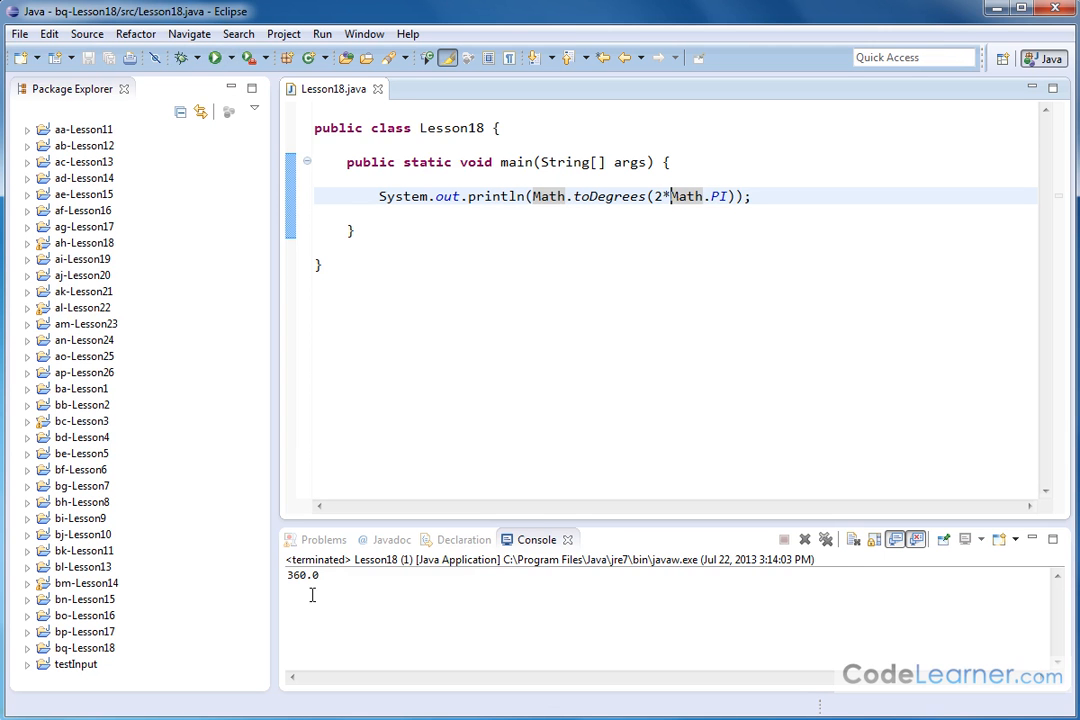
pyautogui.moveTo(680, 204)
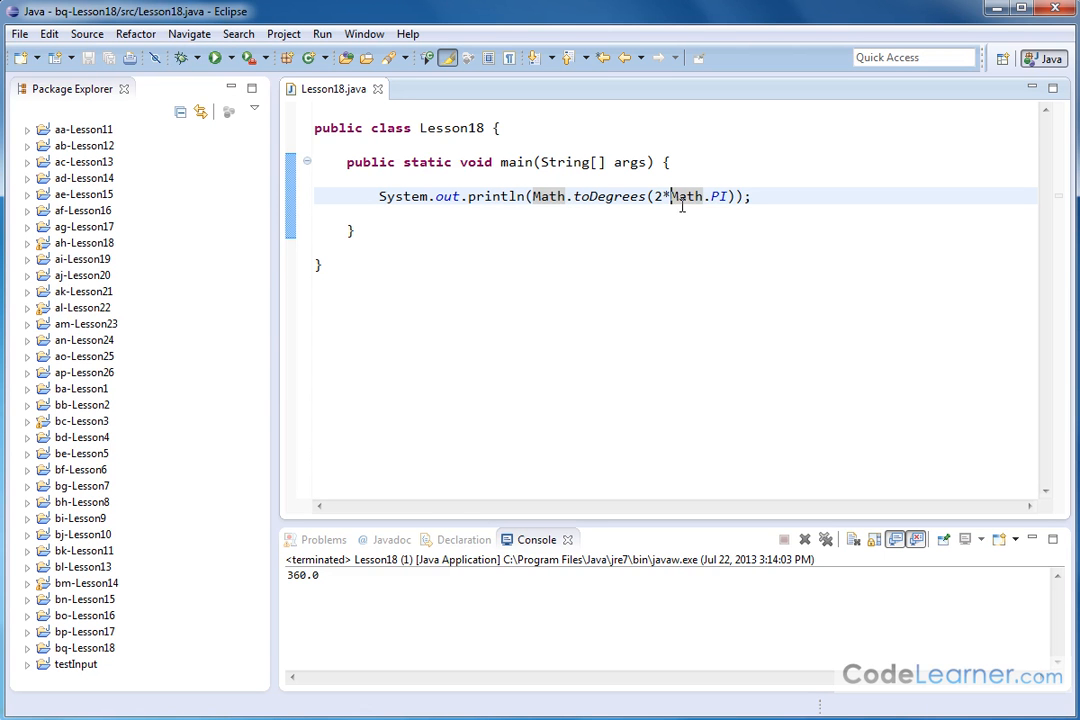
pyautogui.moveTo(722, 294)
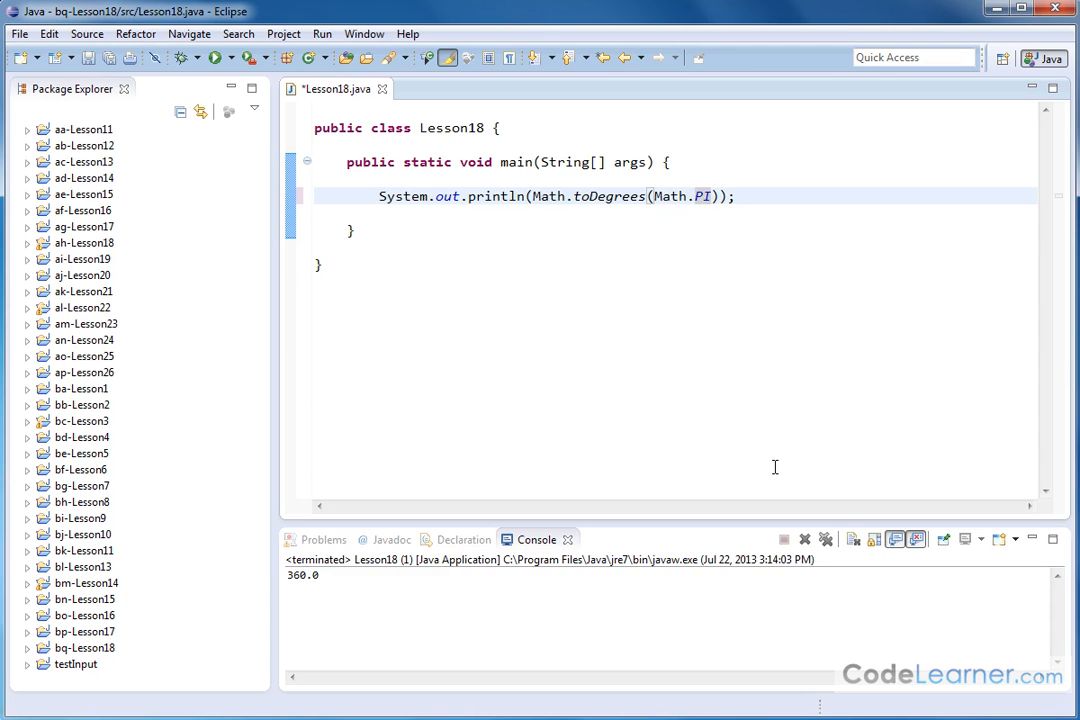
pyautogui.write('/2')
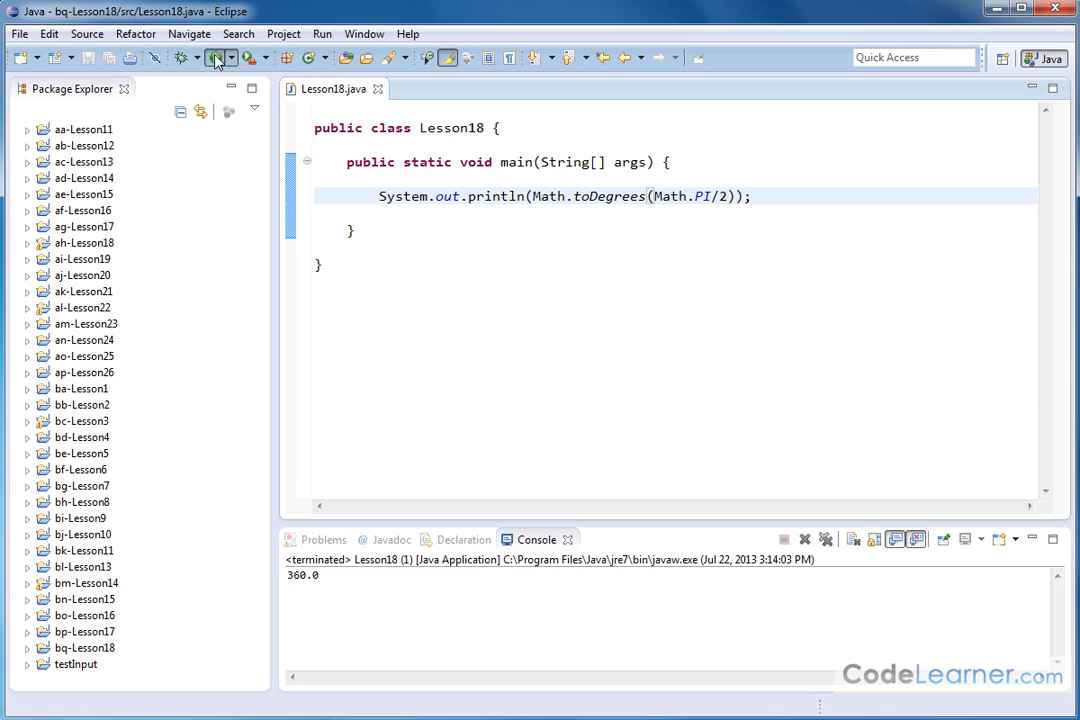
pyautogui.click(212, 56)
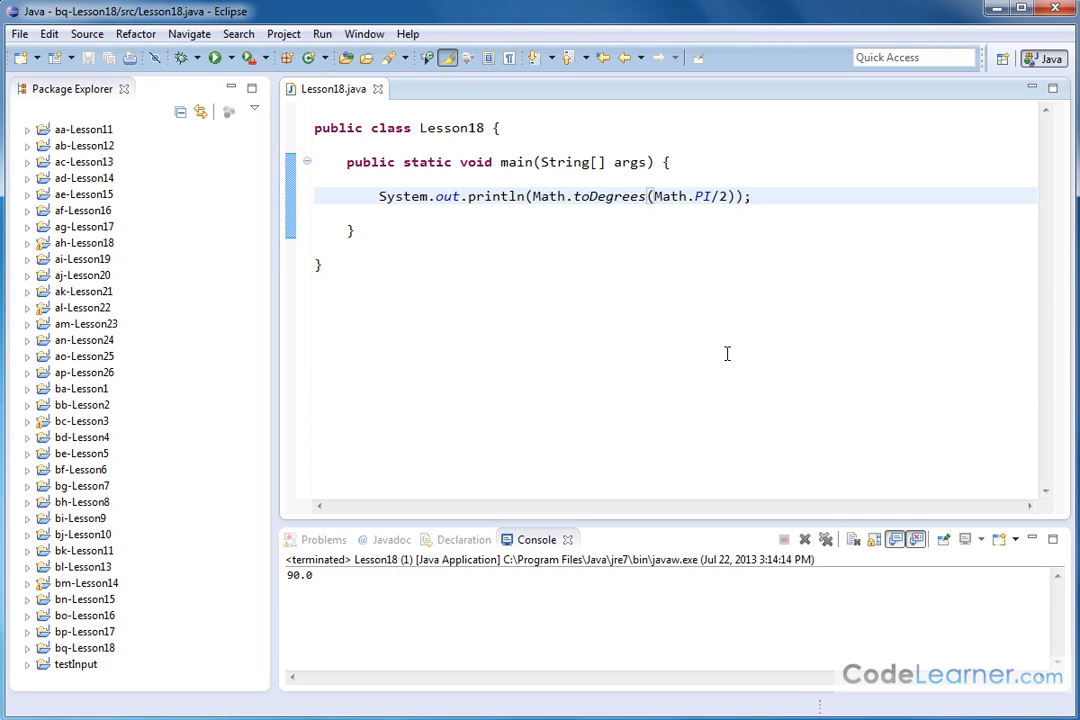
# - Run Math.toDegrees(Math.PI/4) printing 45.0, then select the toDegrees call for editing
pyautogui.write('4')
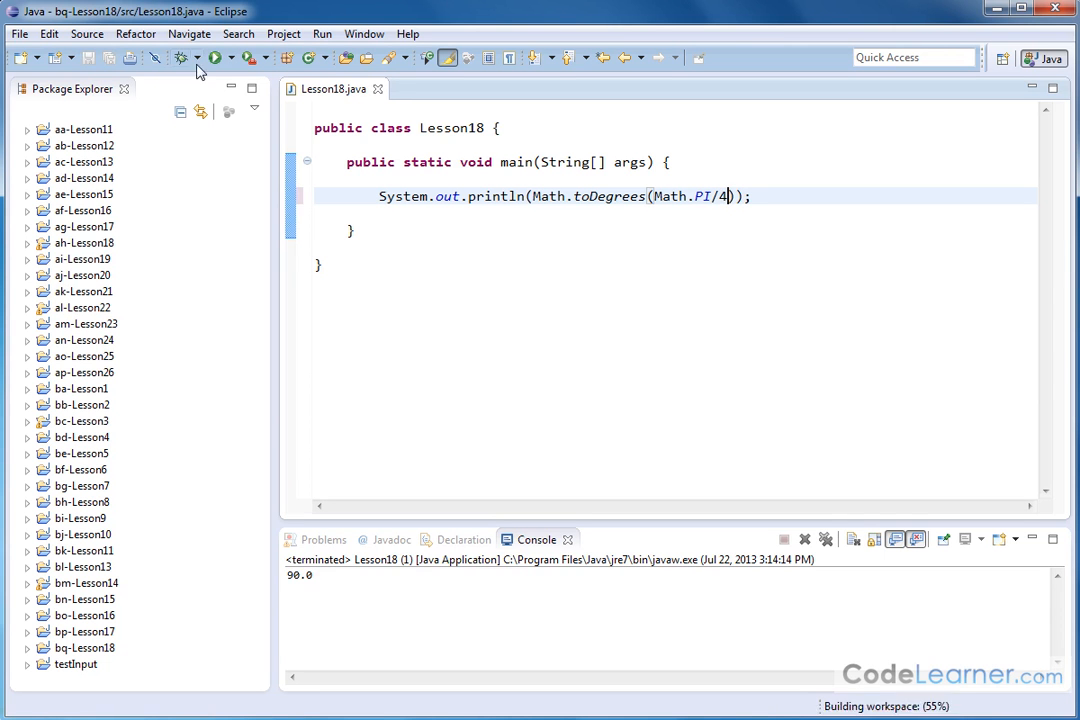
pyautogui.click(216, 56)
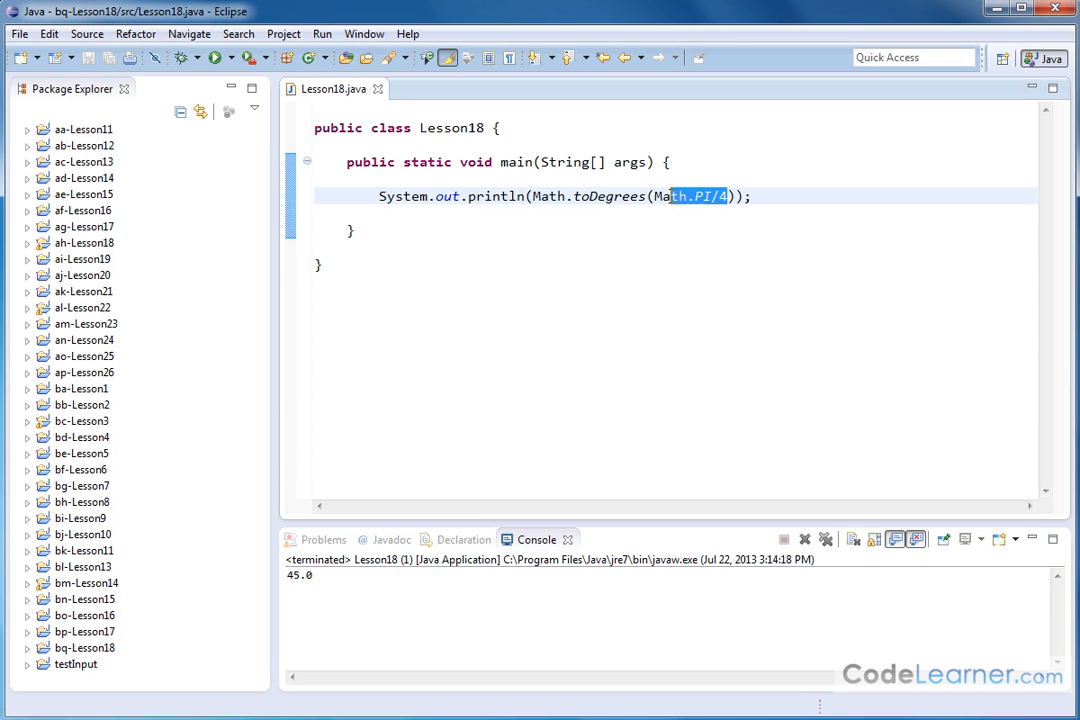
pyautogui.doubleClick(592, 196)
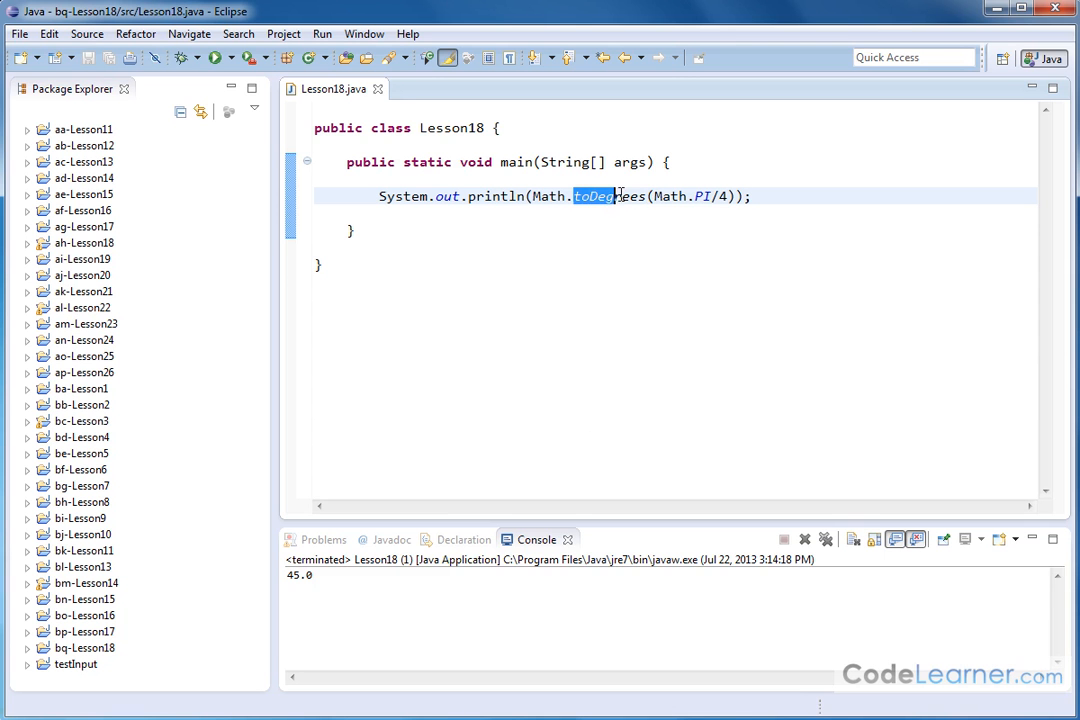
pyautogui.doubleClick(596, 196)
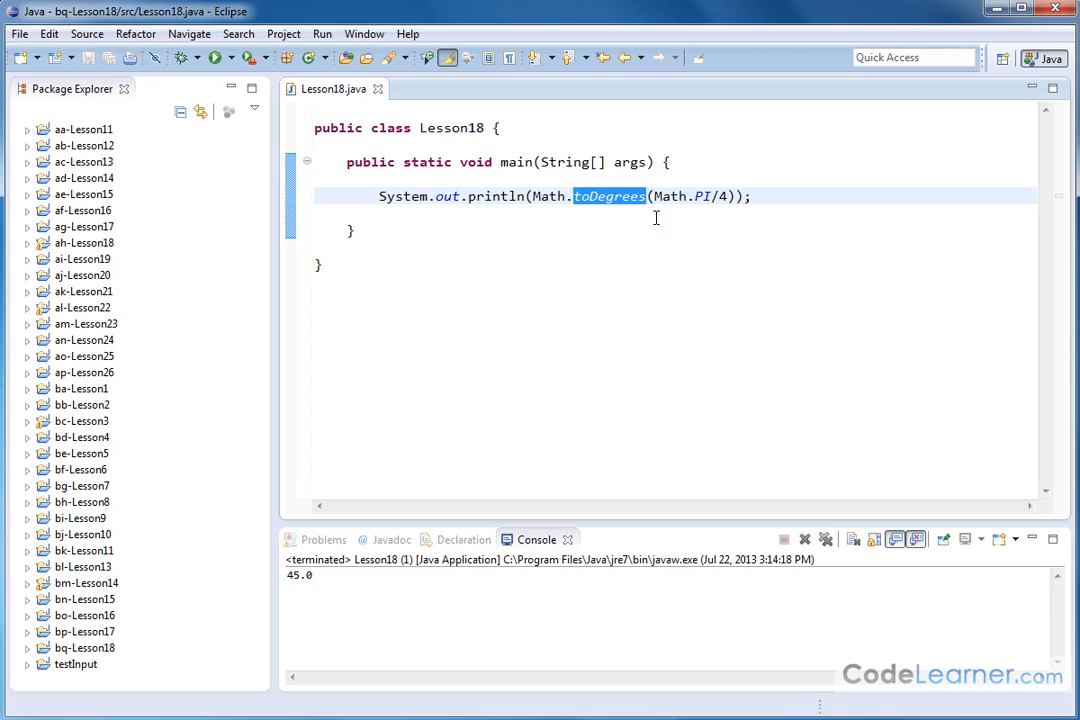
pyautogui.moveTo(732, 190)
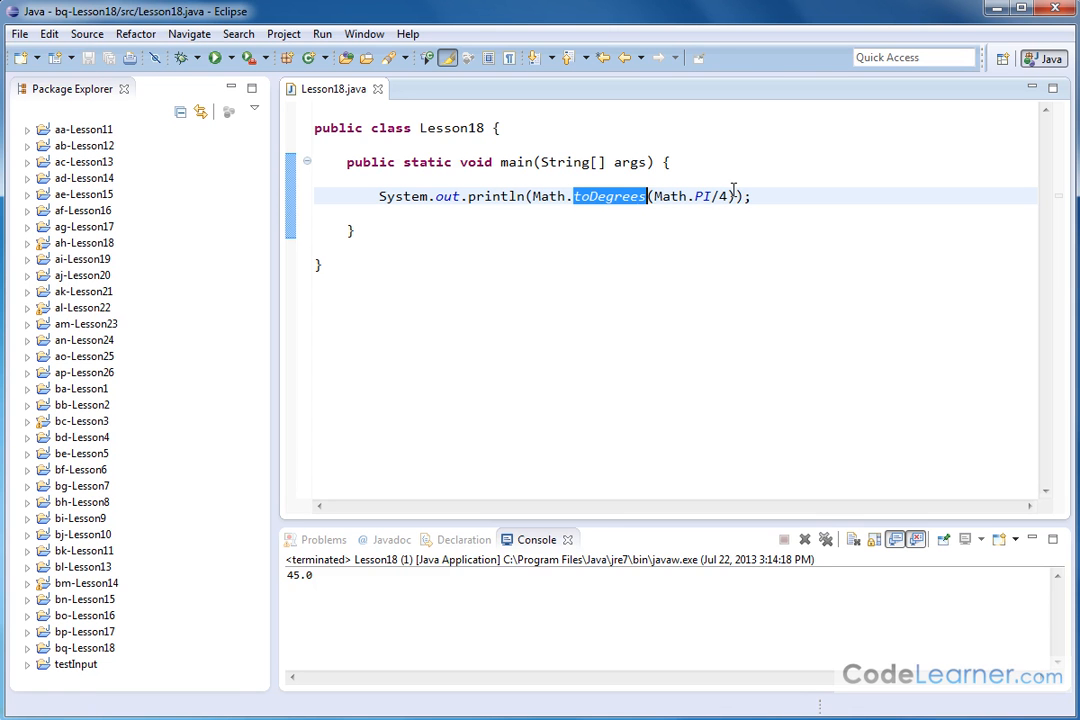
pyautogui.moveTo(696, 220)
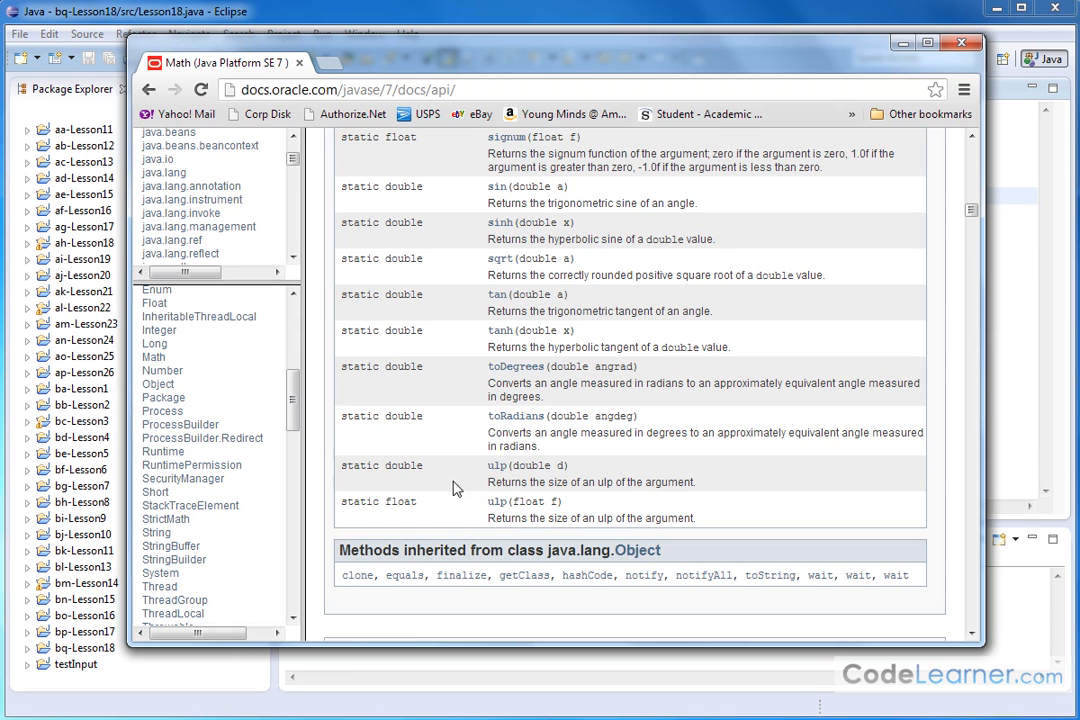
pyautogui.moveTo(508, 430)
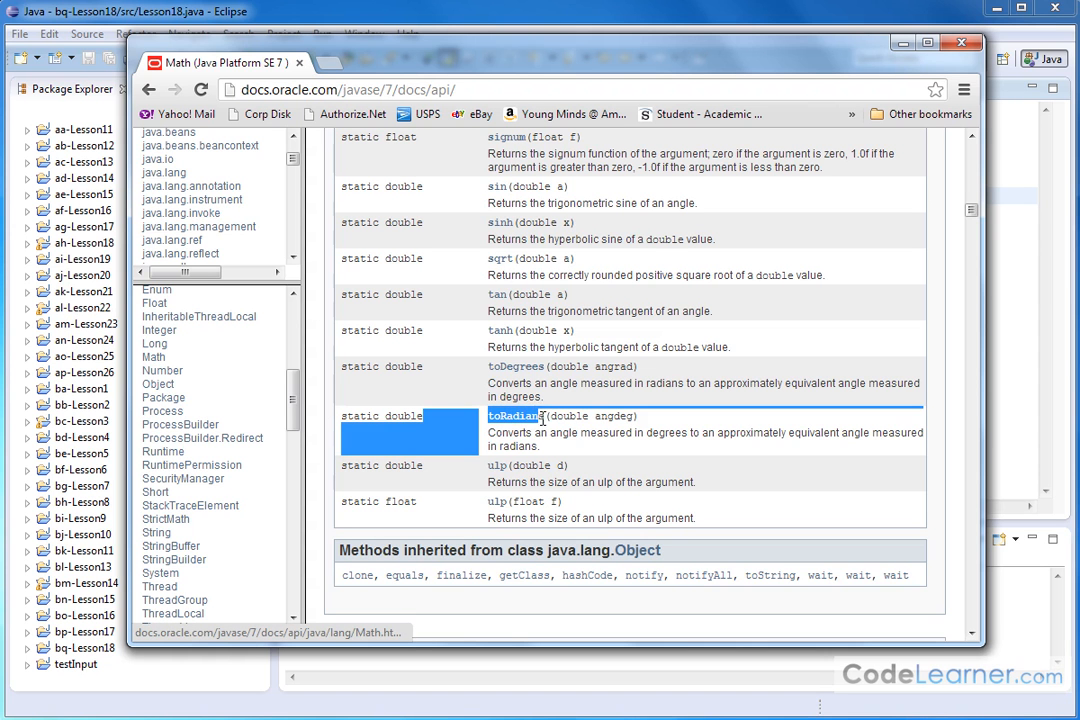
# - Highlight the toRadians entry in the Java API docs for Math
pyautogui.doubleClick(584, 416)
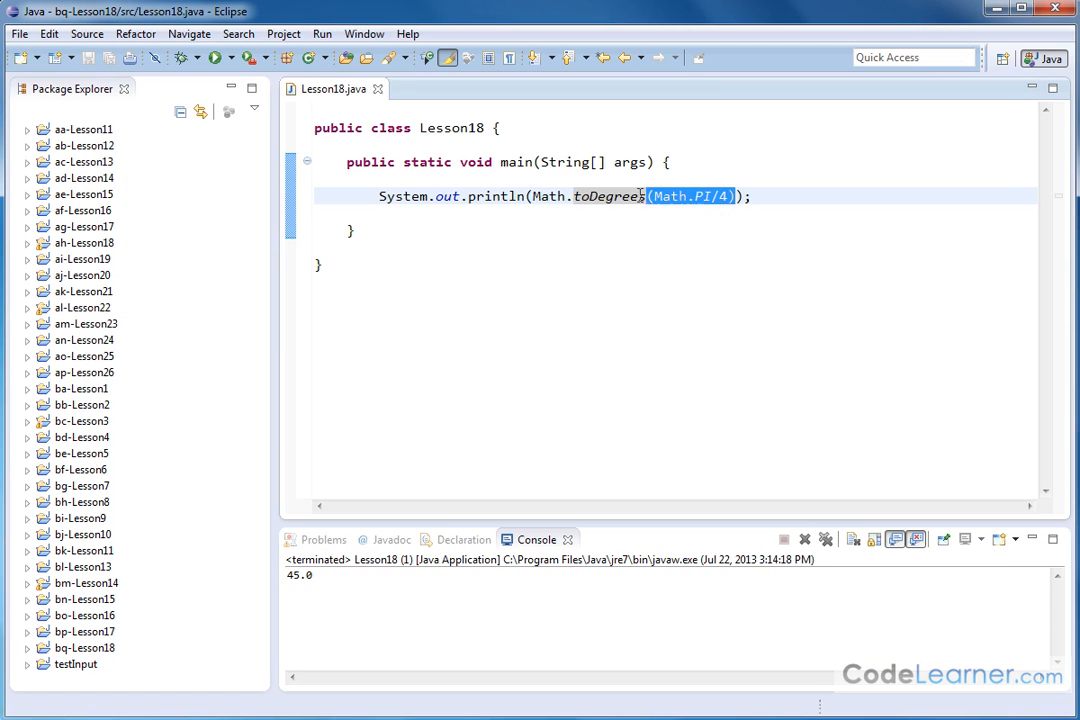
# - Replace the call with Math.toRadians(36) via content assist and run it
pyautogui.press('Delete')
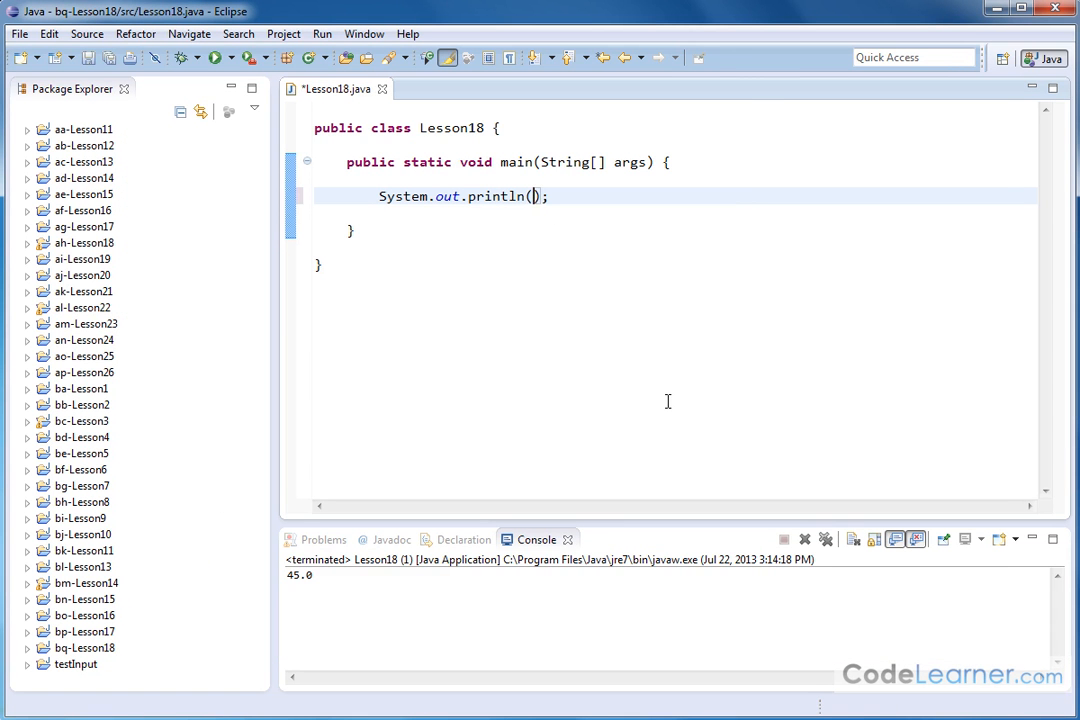
pyautogui.write('Math')
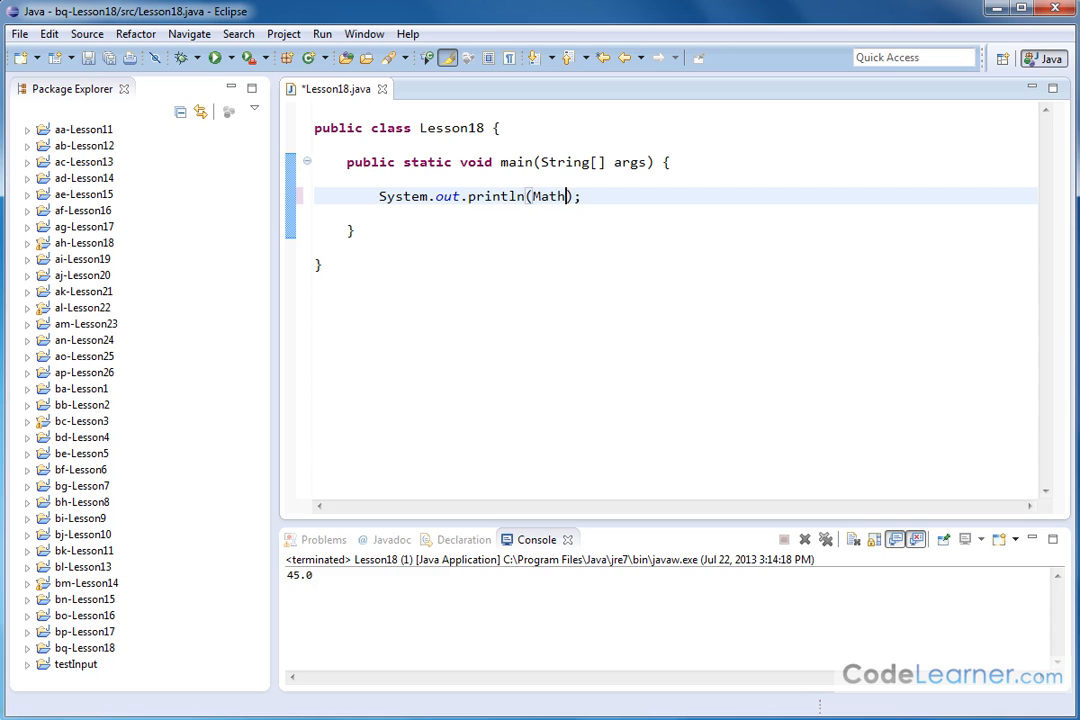
pyautogui.write('.to')
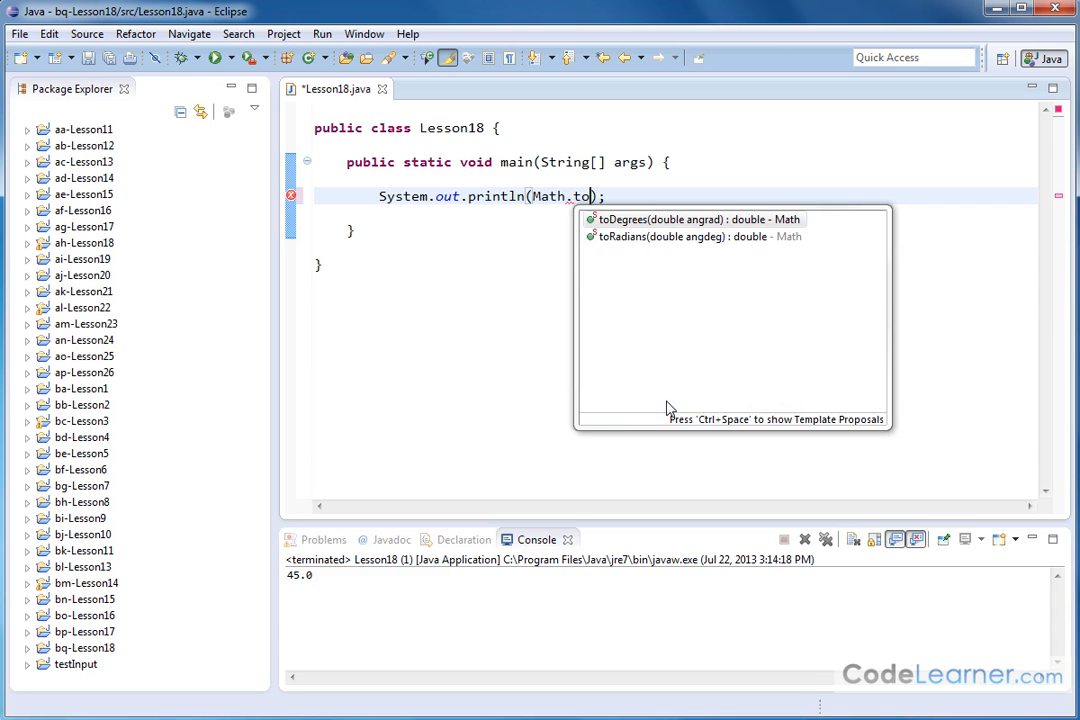
pyautogui.write('Radians(angdeg')
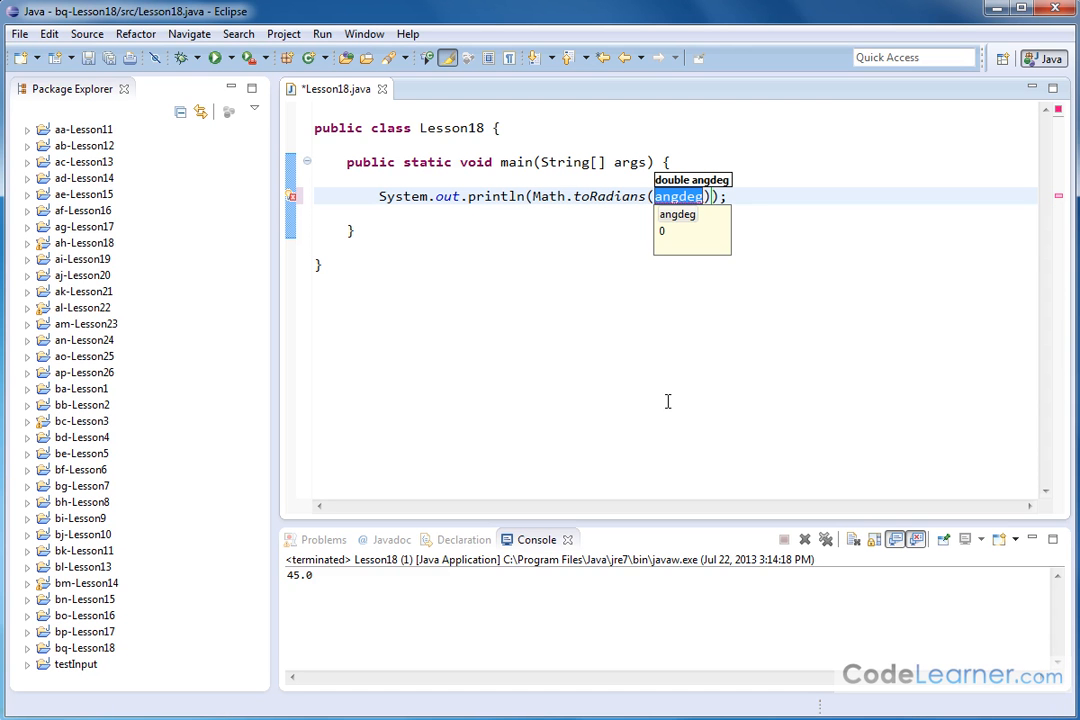
pyautogui.write('36')
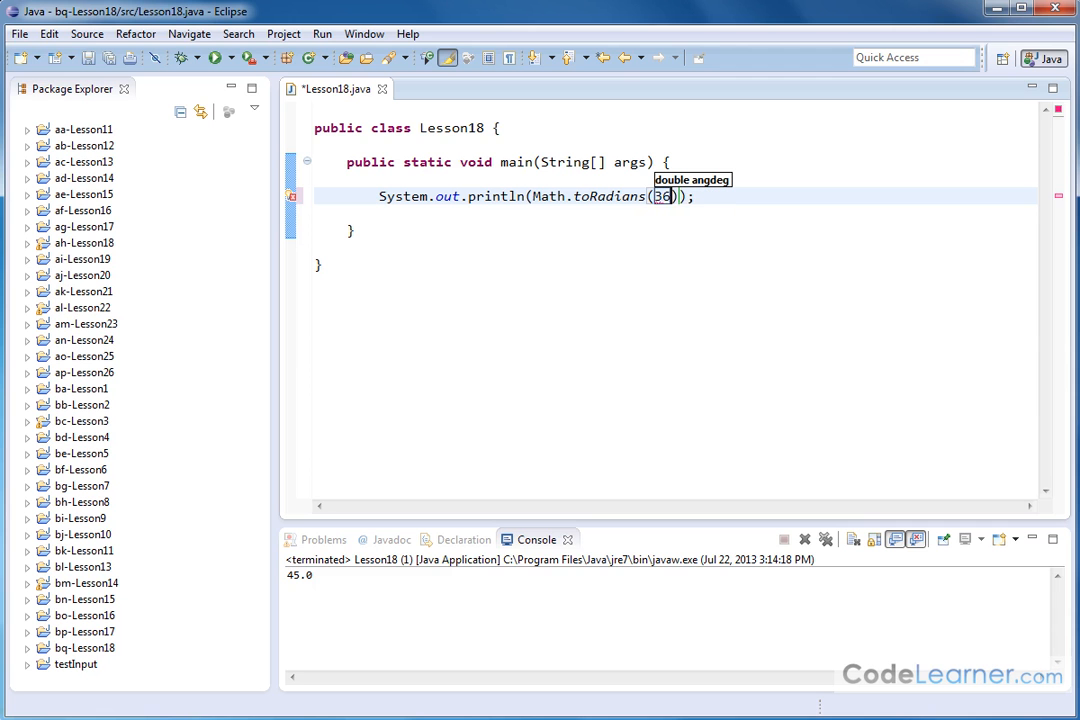
pyautogui.click(216, 56)
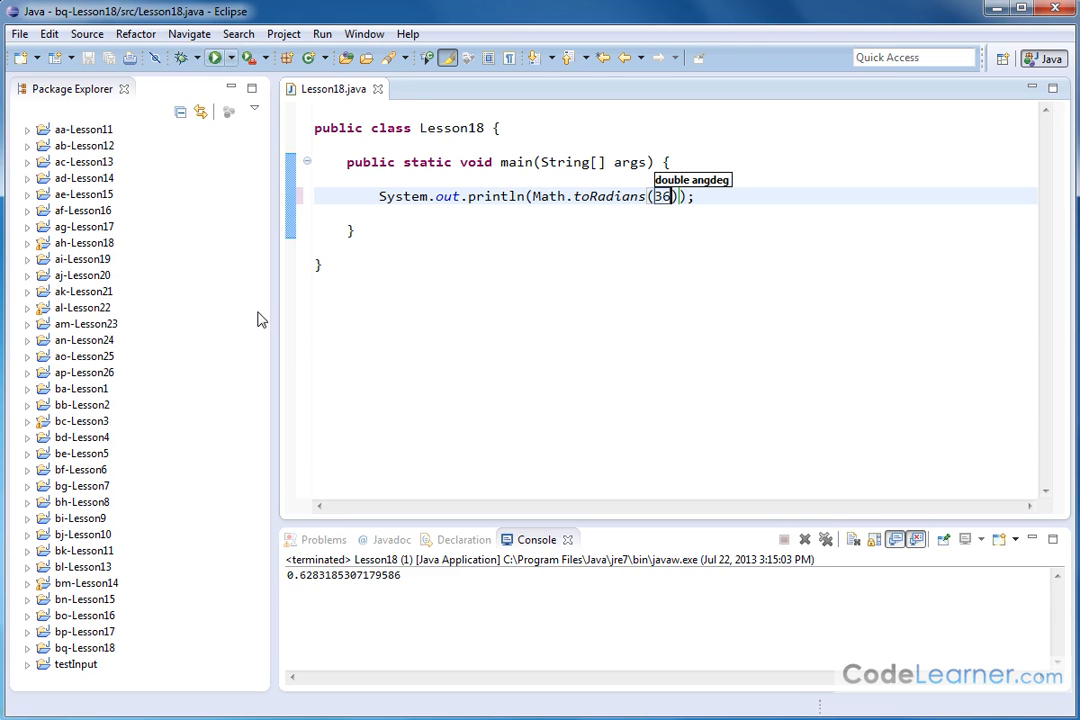
pyautogui.moveTo(740, 276)
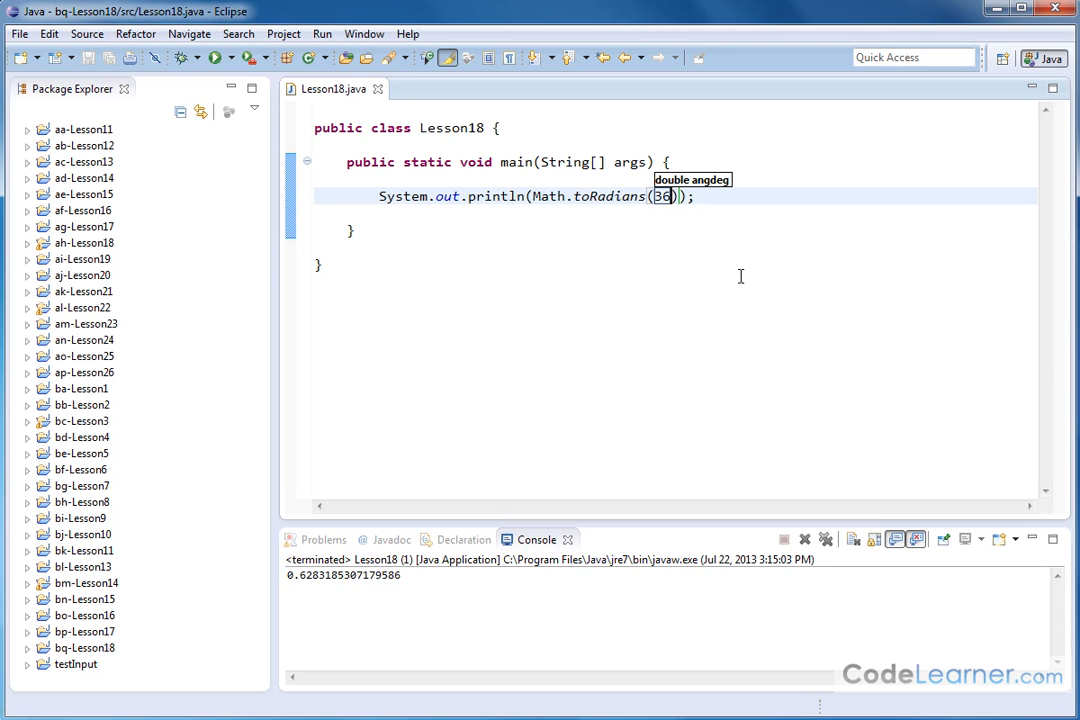
# - Change the argument to -55 and run, printing about -0.9599 radians
pyautogui.press('BackSpace')
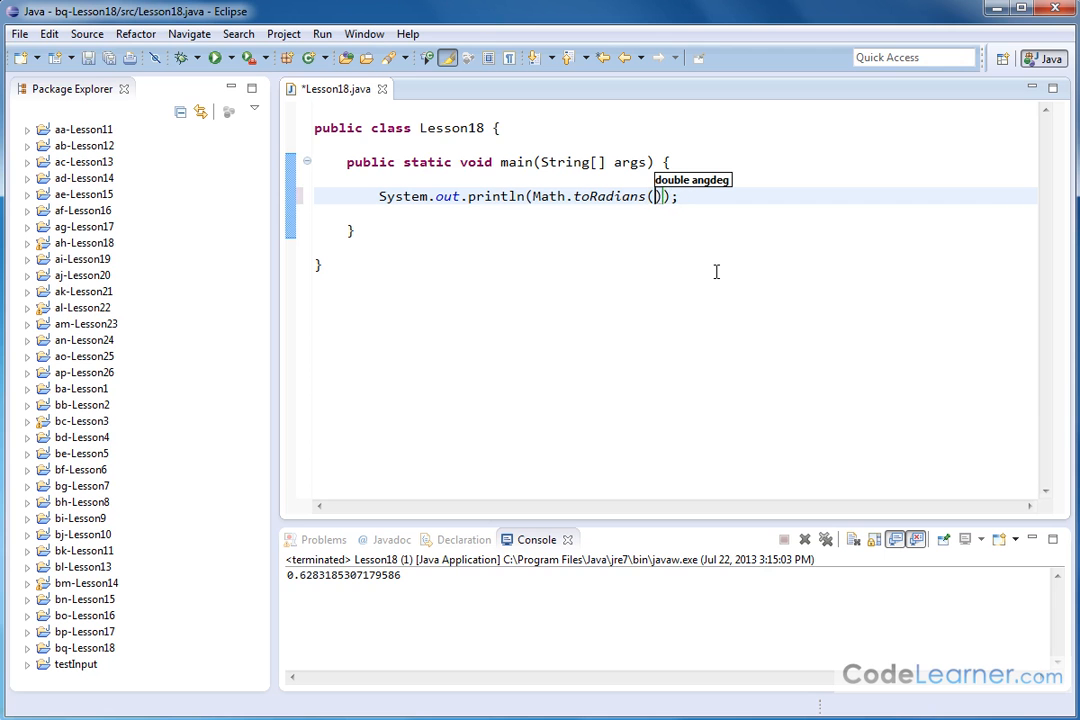
pyautogui.write('-55')
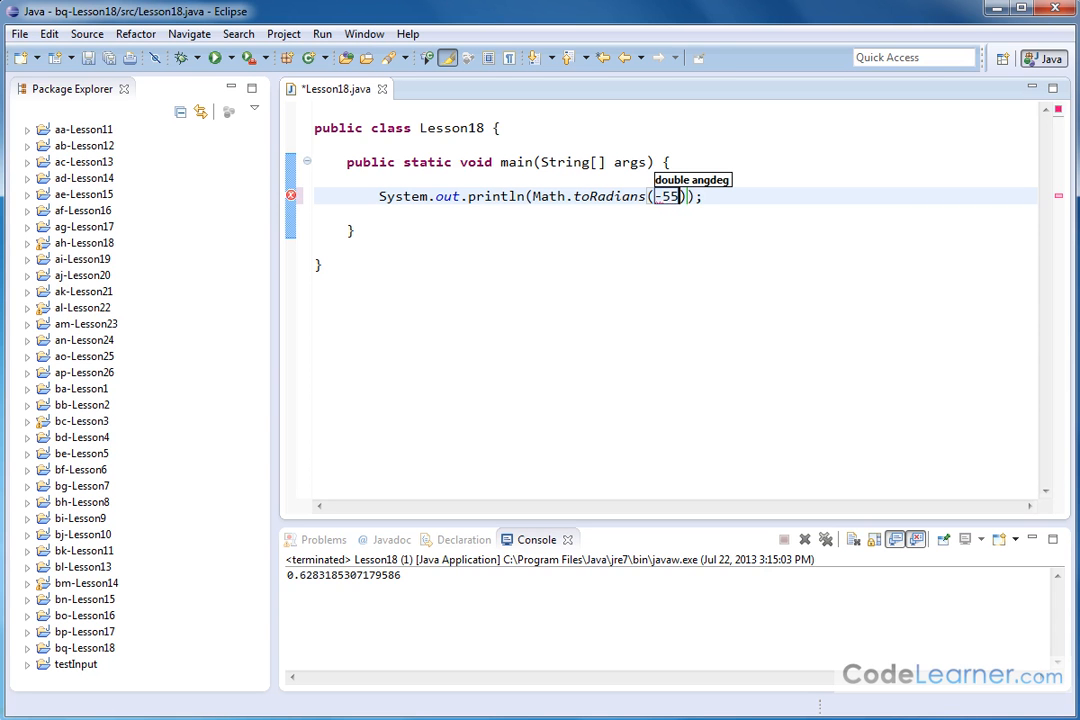
pyautogui.click(216, 56)
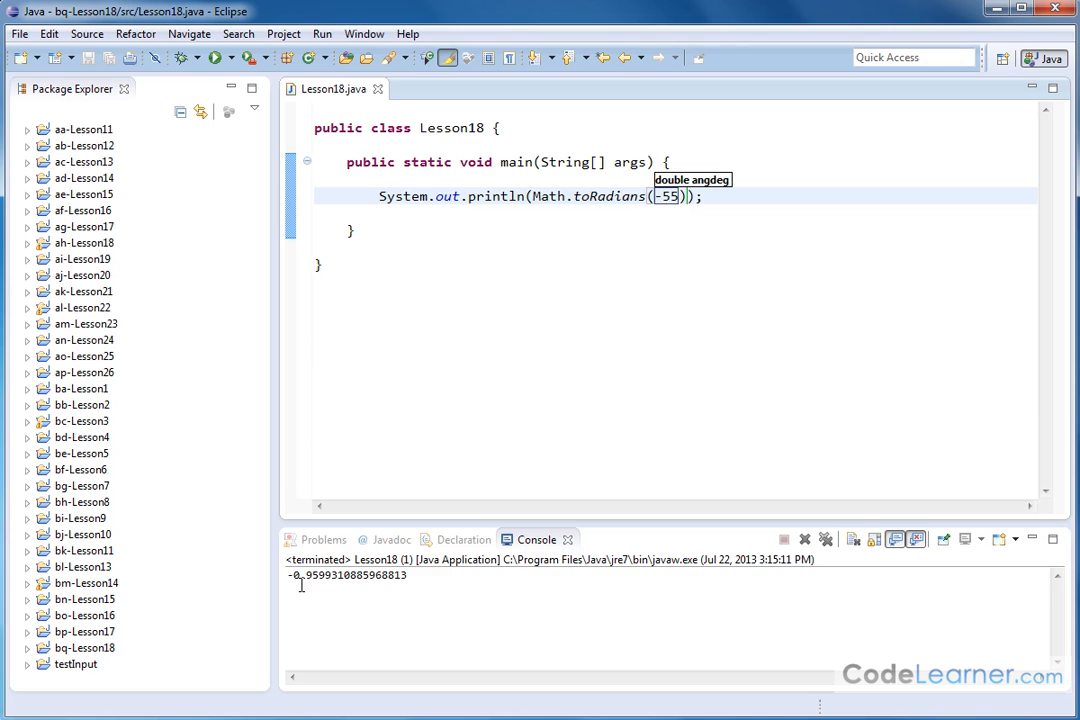
pyautogui.moveTo(688, 294)
pyautogui.write('90')
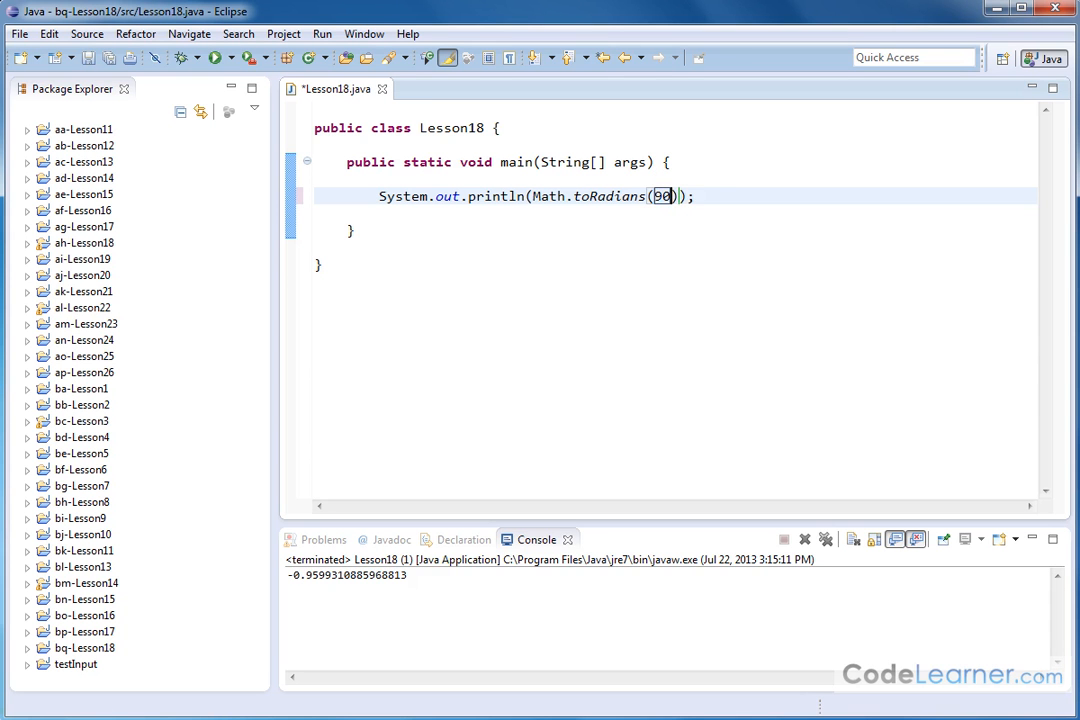
# - Run with 90, then Math.toRadians(180) printing 3.141592653589793 in the console
pyautogui.click(212, 56)
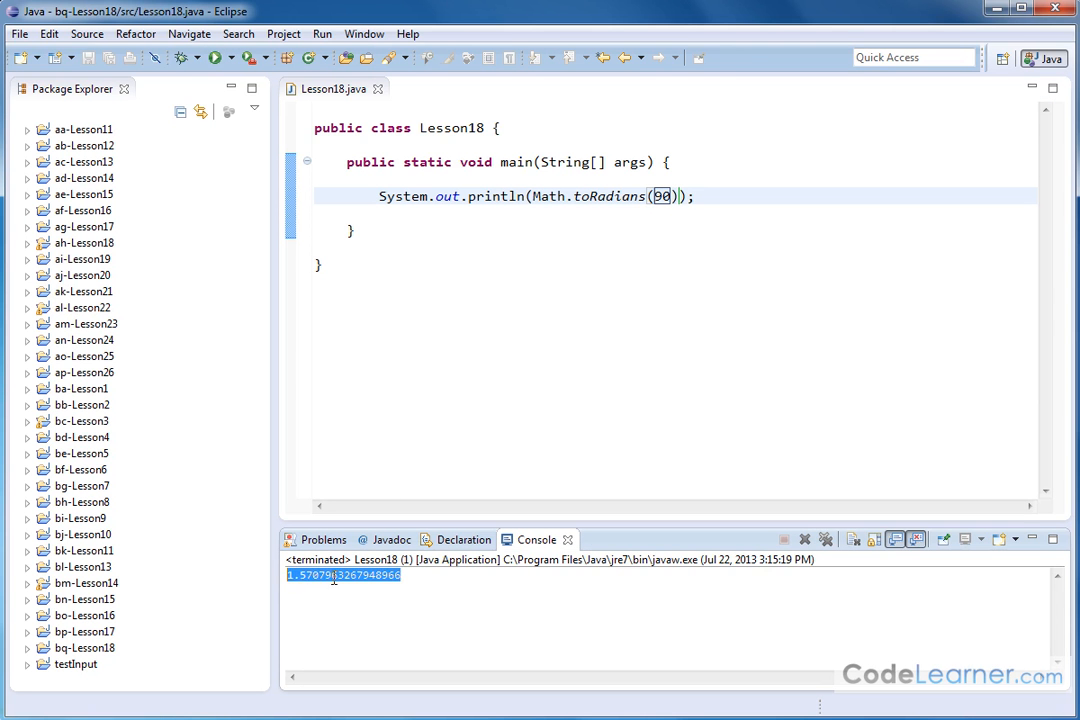
pyautogui.click(426, 576)
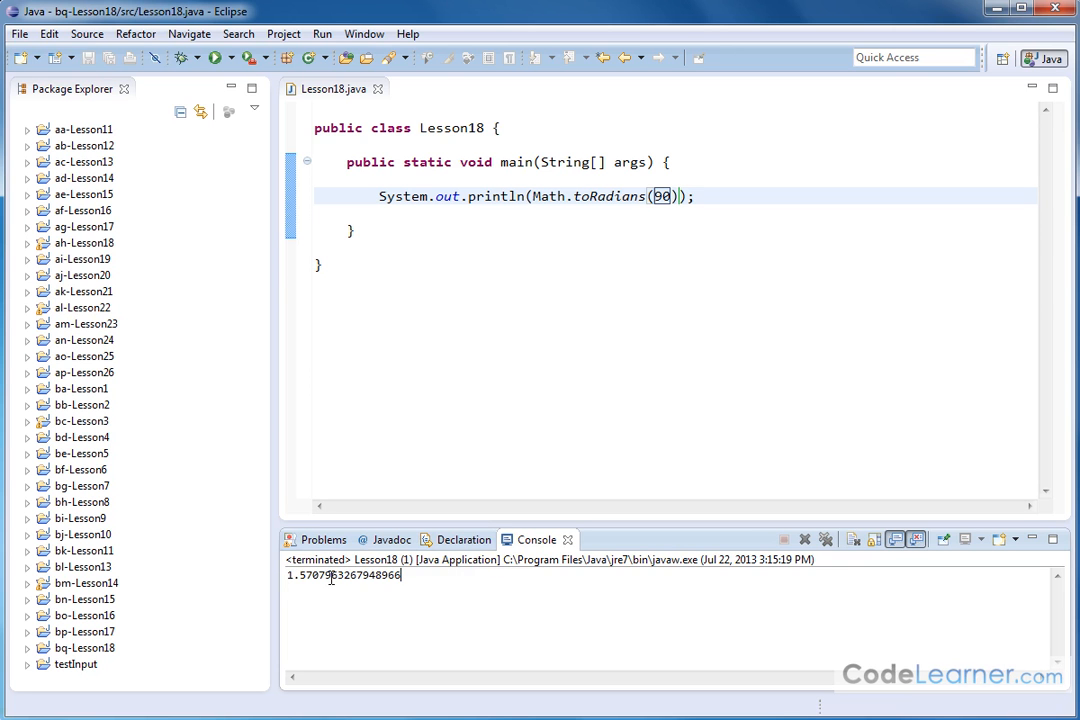
pyautogui.click(732, 356)
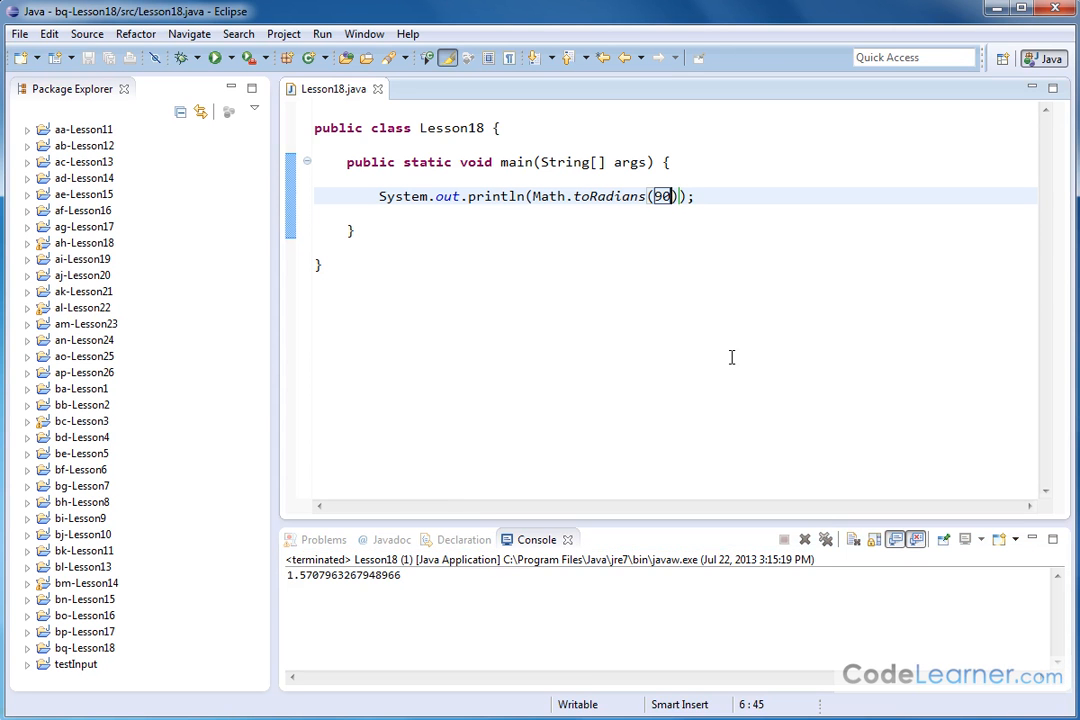
pyautogui.write('180')
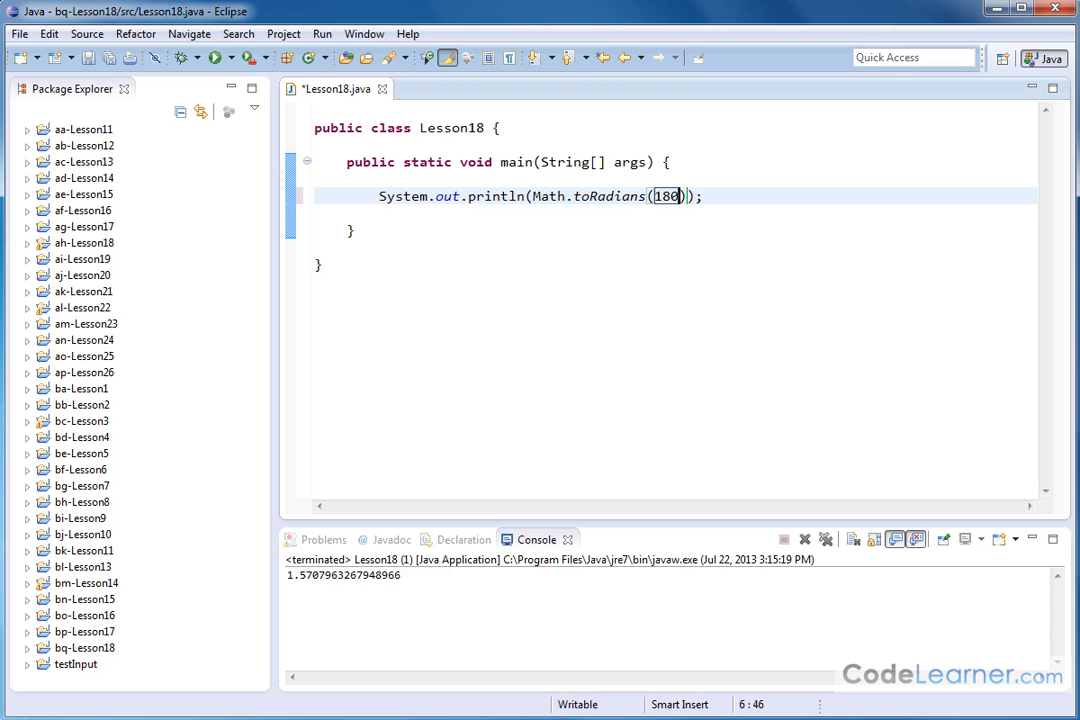
pyautogui.moveTo(214, 56)
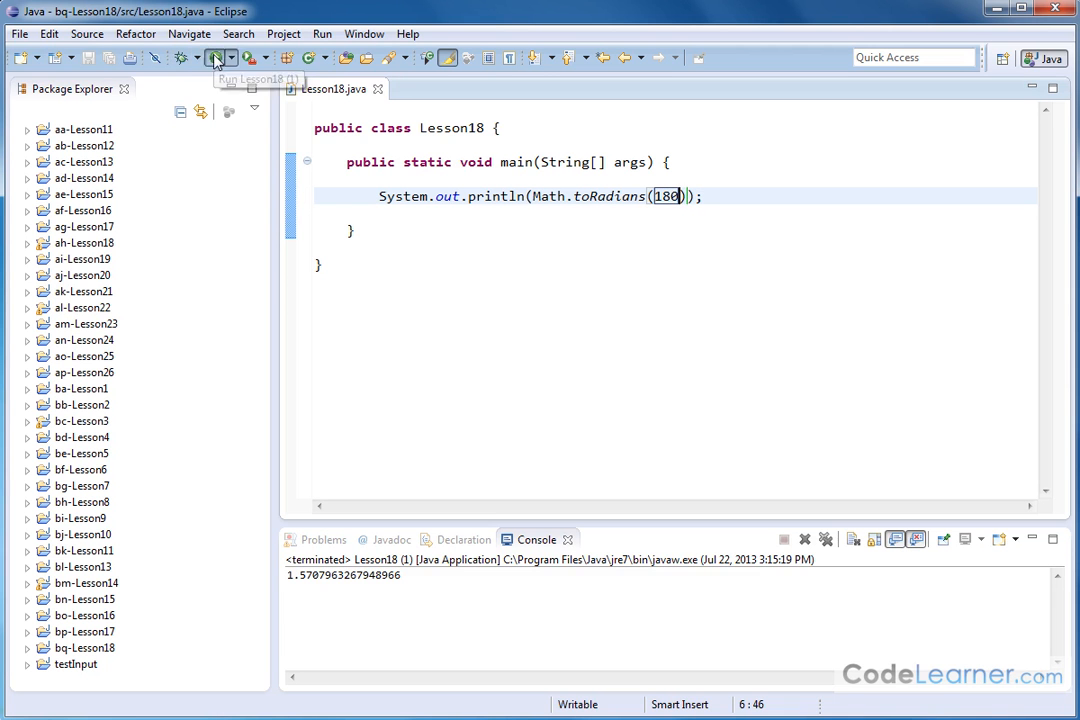
pyautogui.click(212, 56)
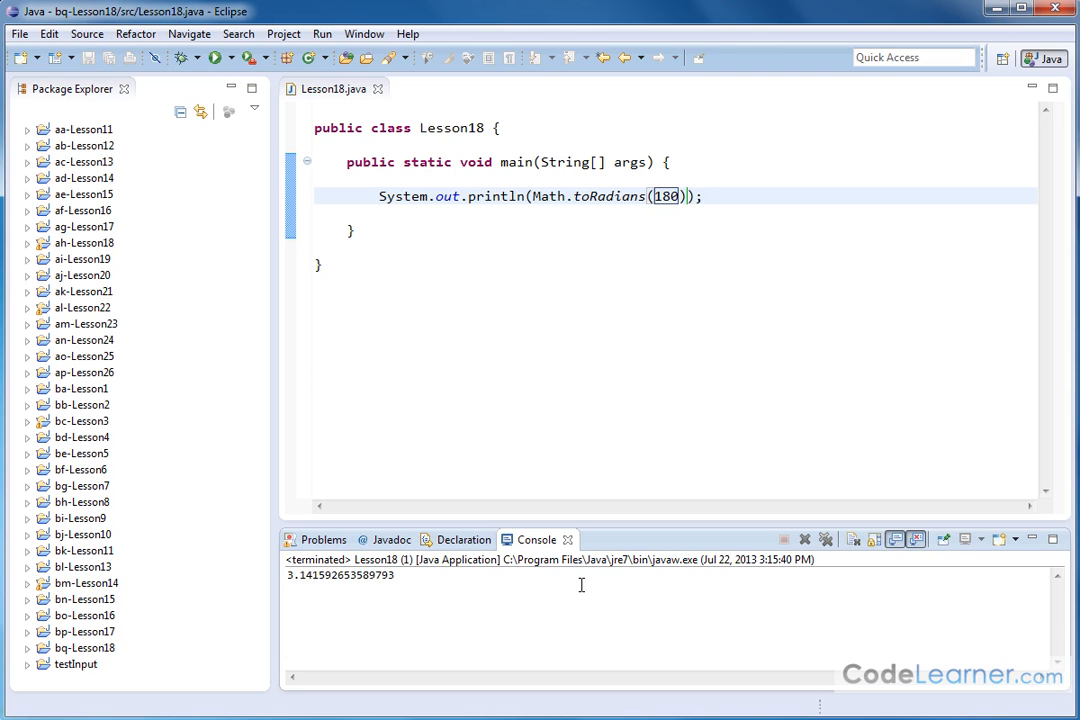
pyautogui.moveTo(680, 252)
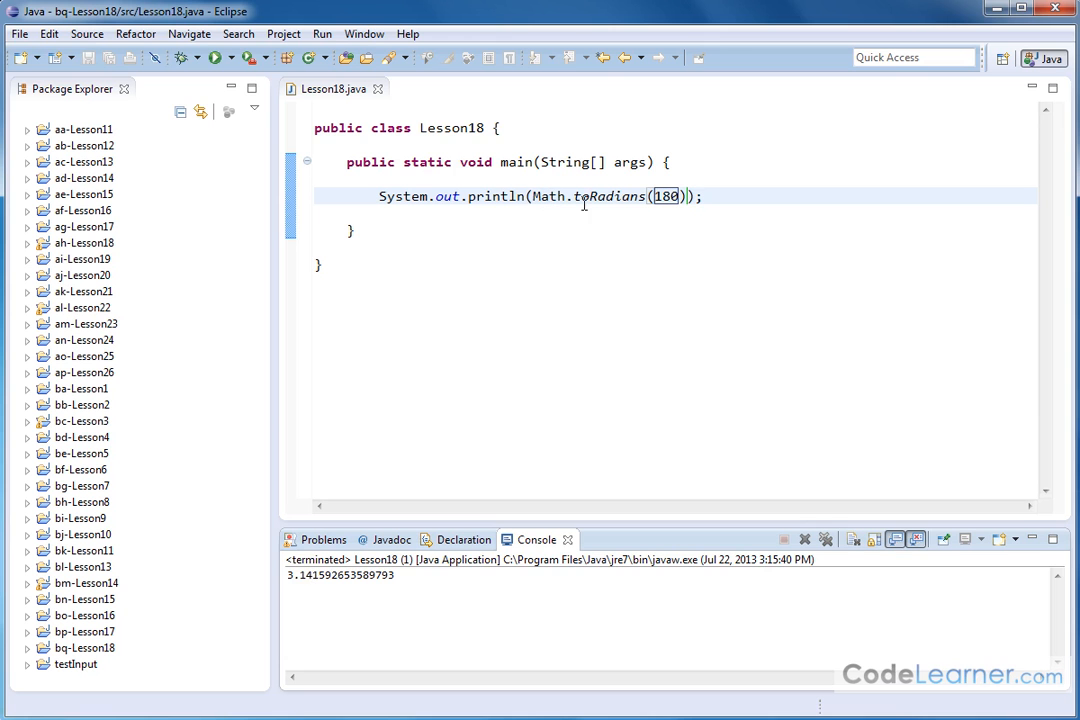
pyautogui.moveTo(644, 180)
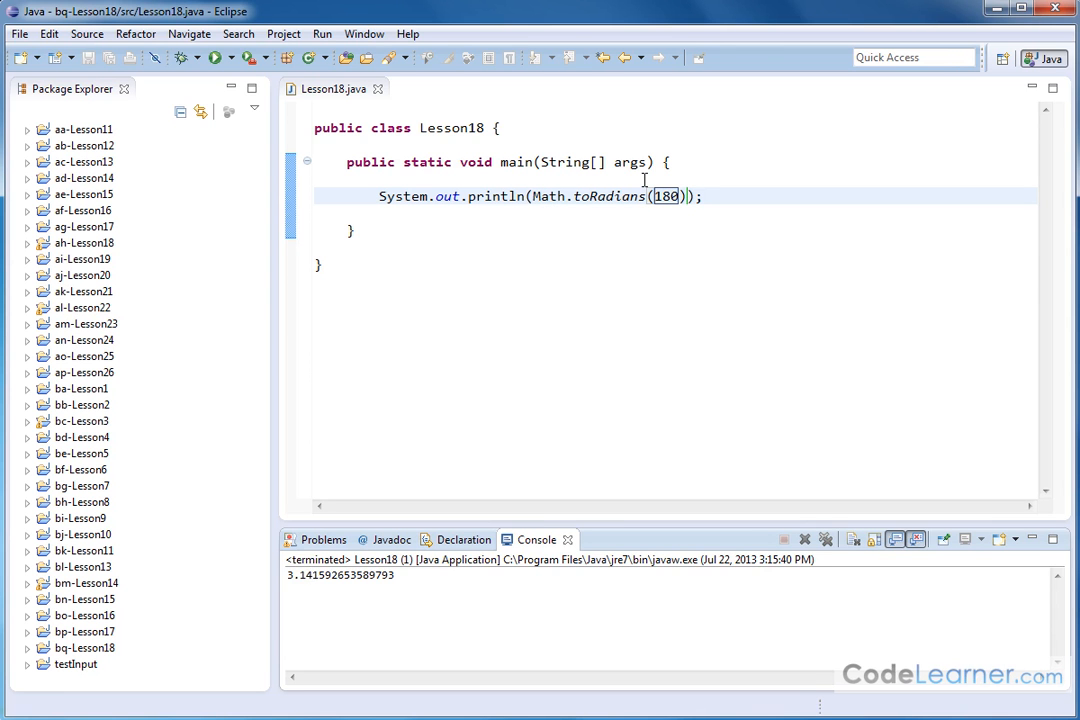
pyautogui.moveTo(568, 152)
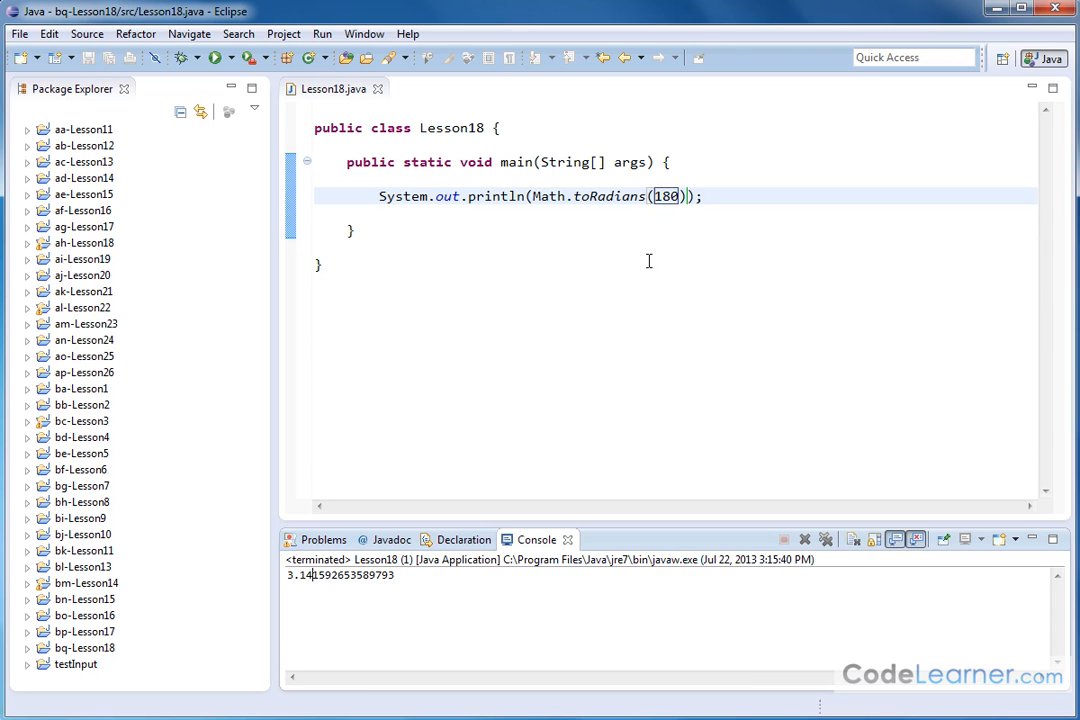
pyautogui.moveTo(694, 322)
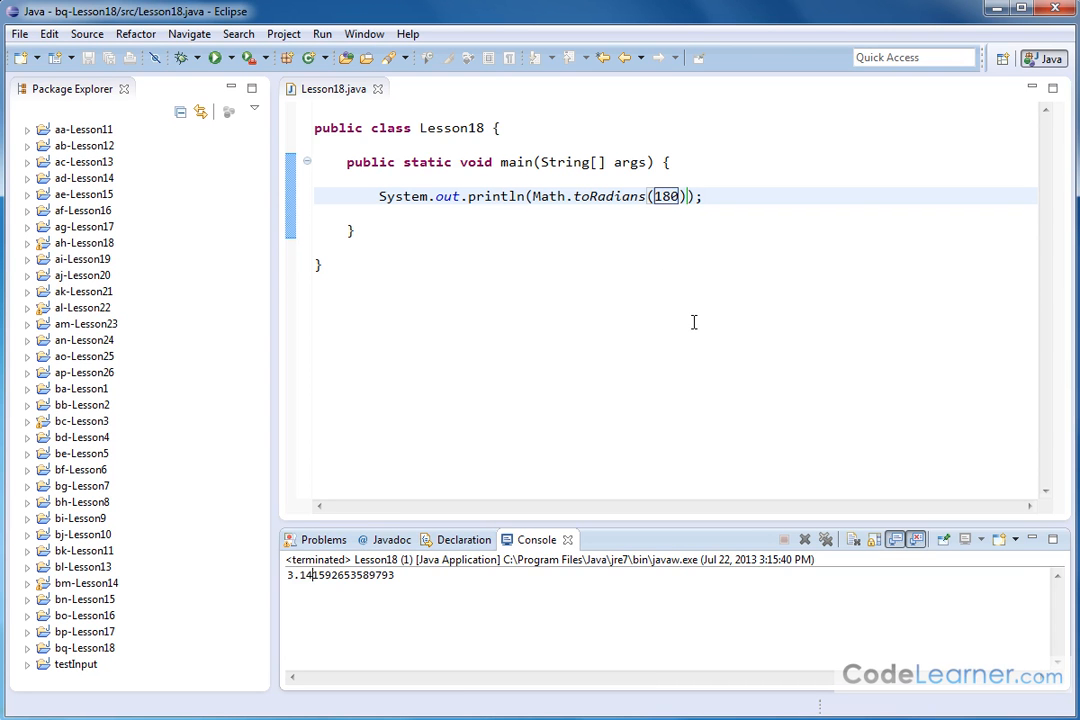